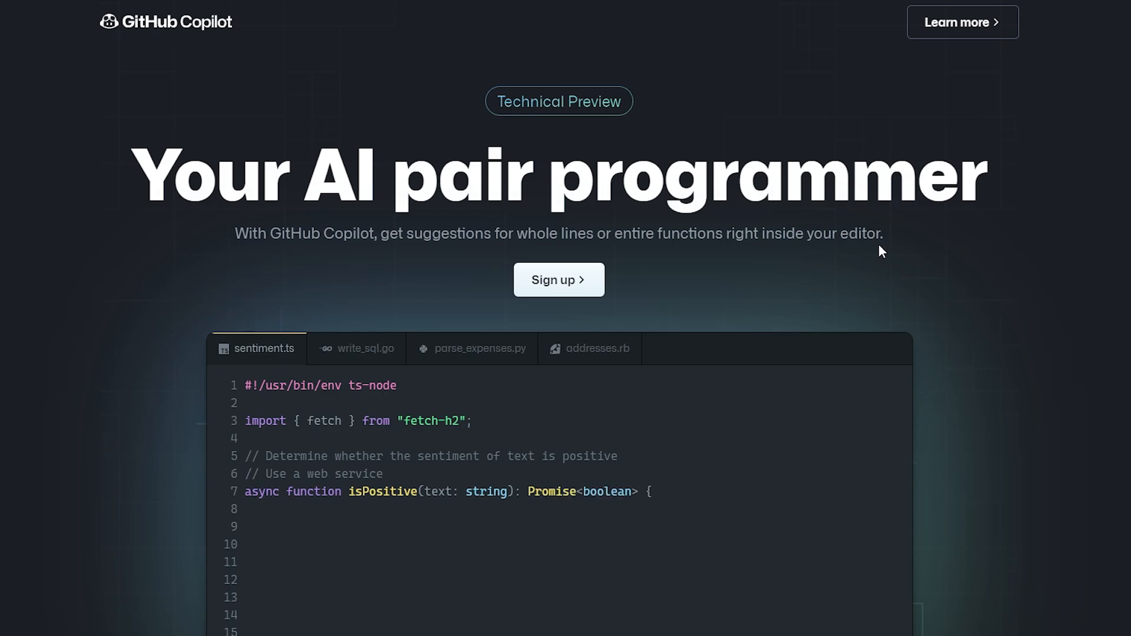
Step: Scroll through the GitHub Copilot landing page reviewing the comments-to-code features
scroll("down", 3)
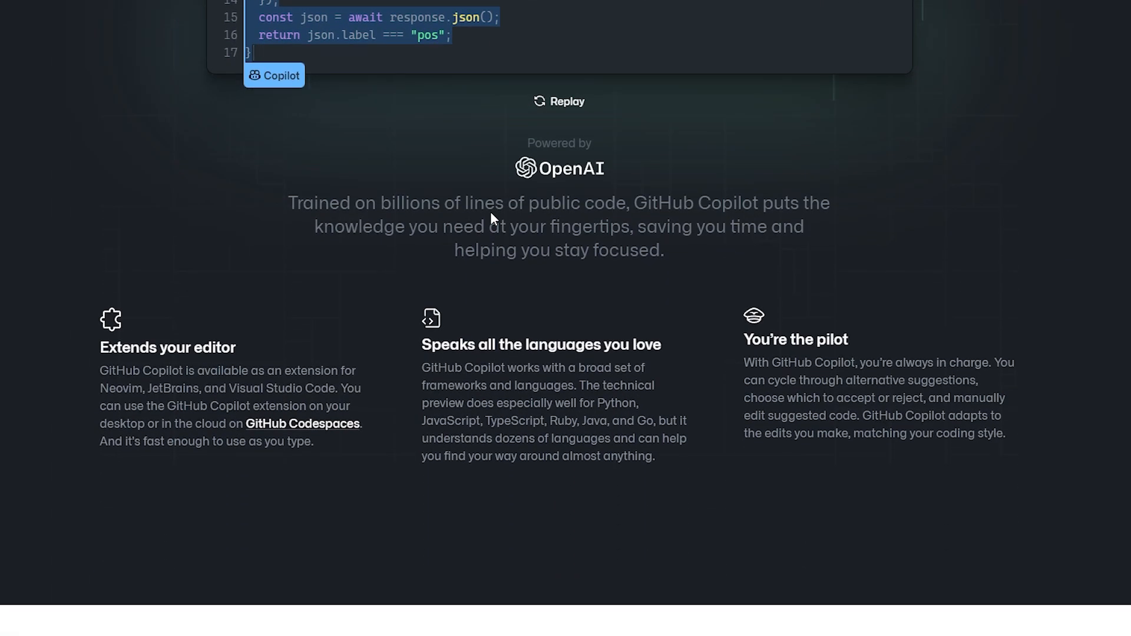
scroll("up", 3)
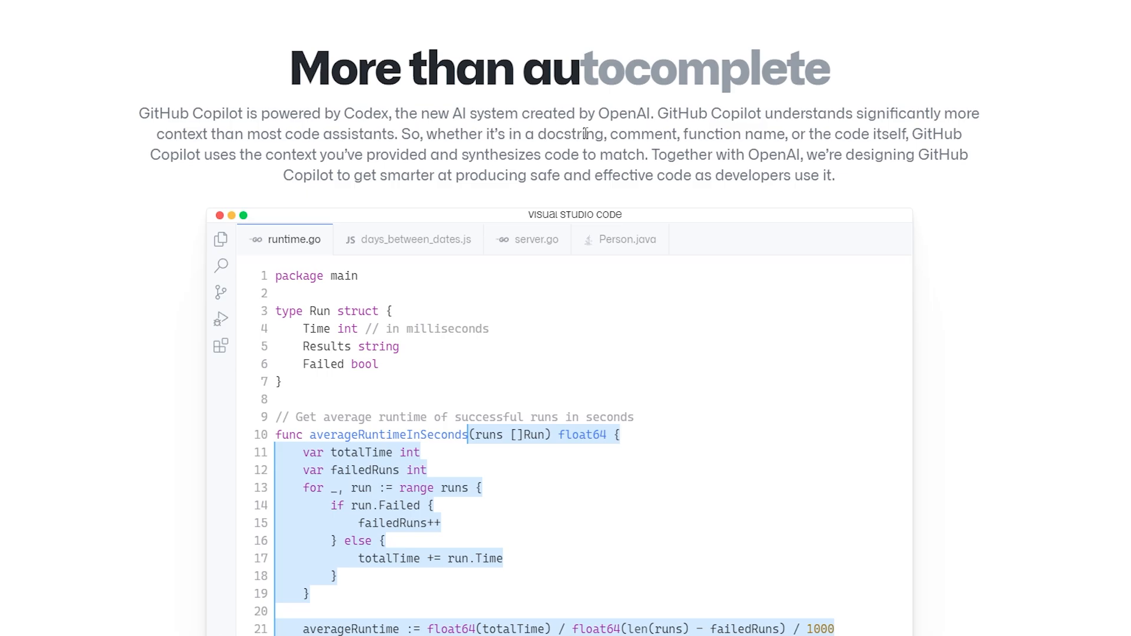
scroll("down", 3)
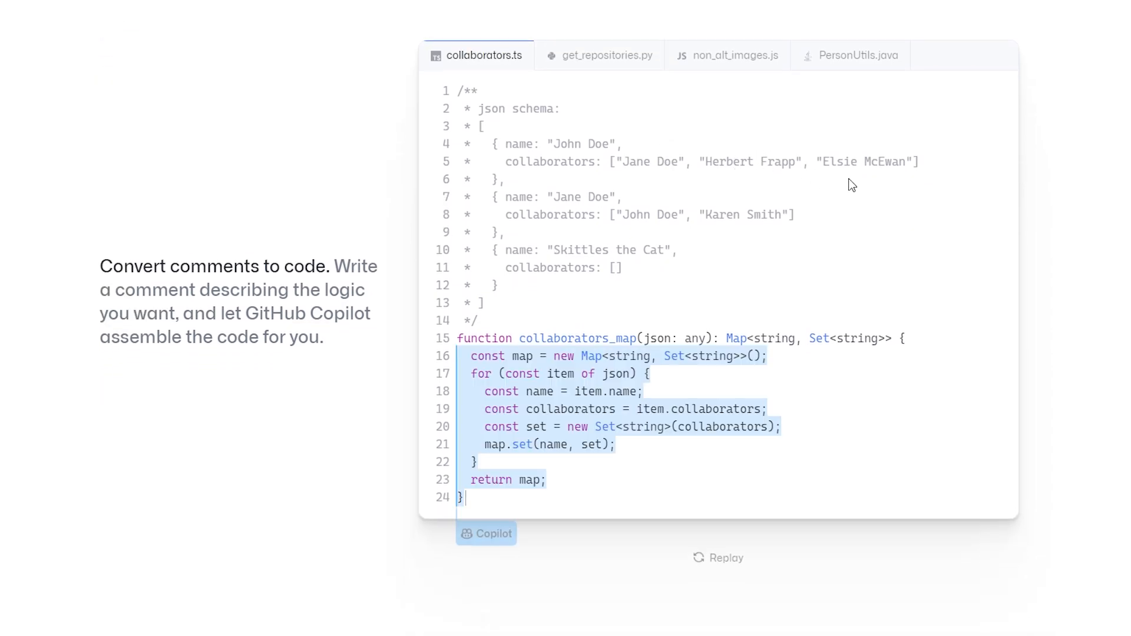
scroll("down", 3)
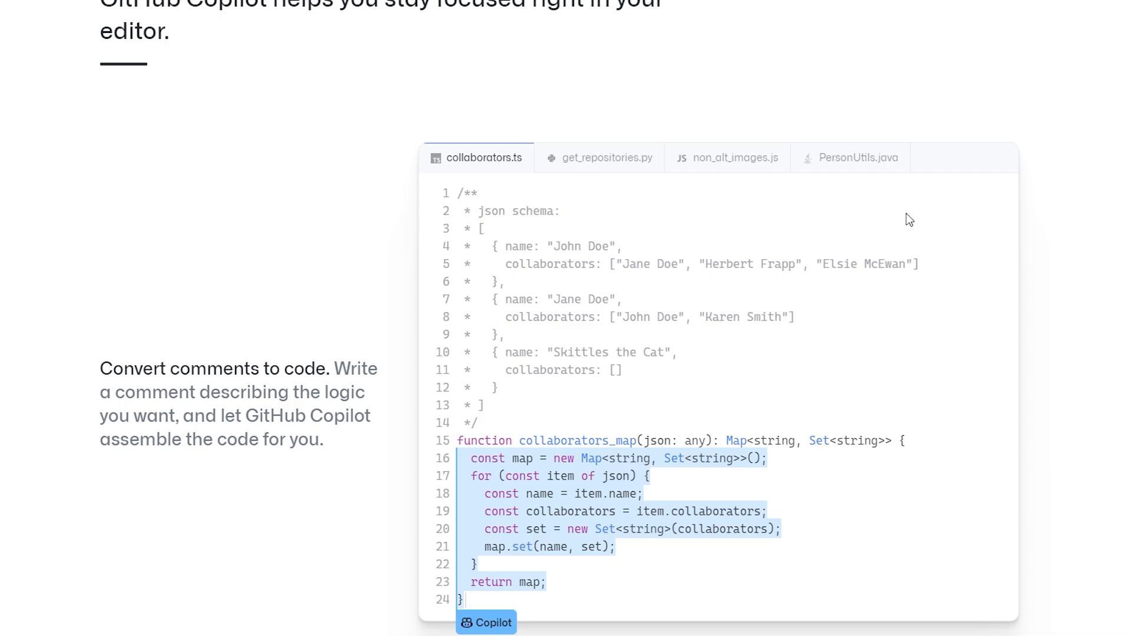
scroll("down", 3)
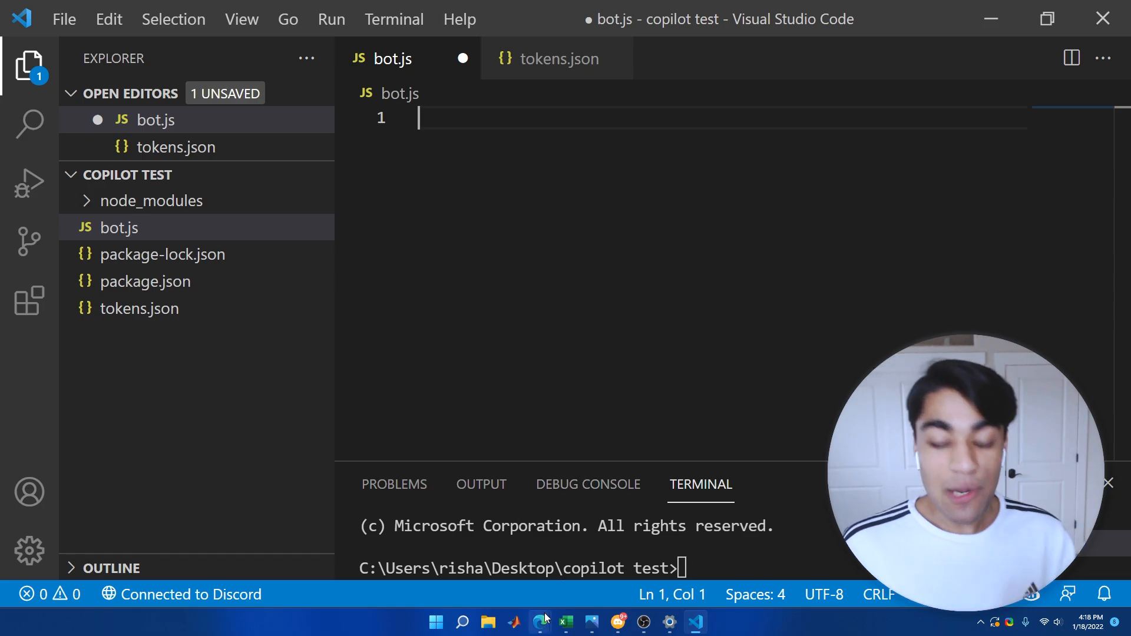
Step: Bring up TheCatAPI docs in Edge and scroll to the Quickstart example
left_click(539, 623)
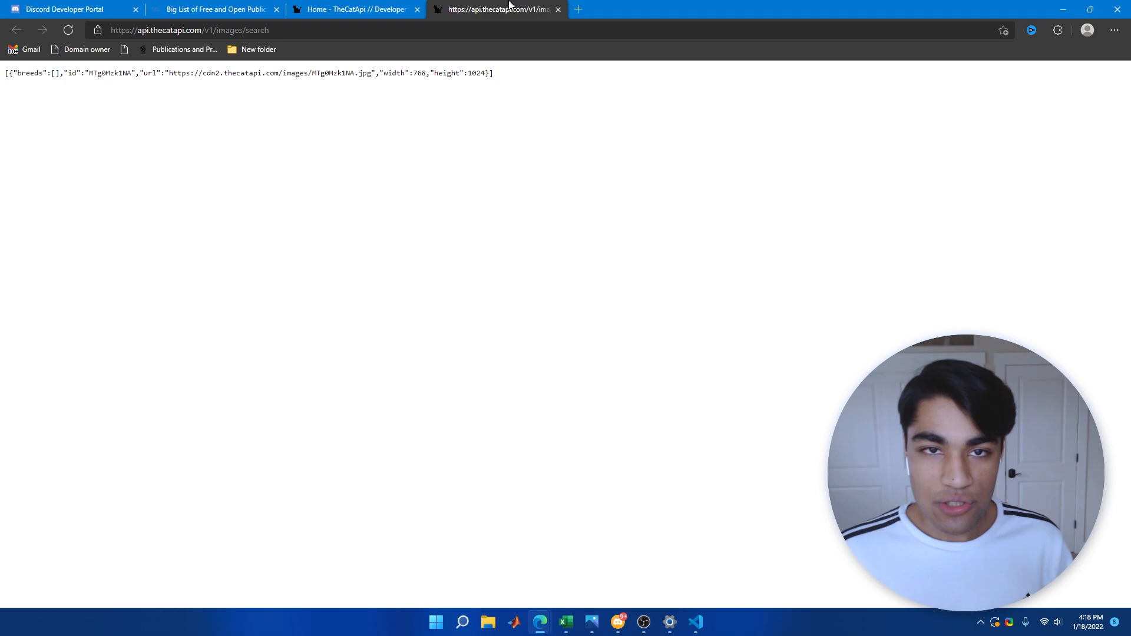
left_click(353, 9)
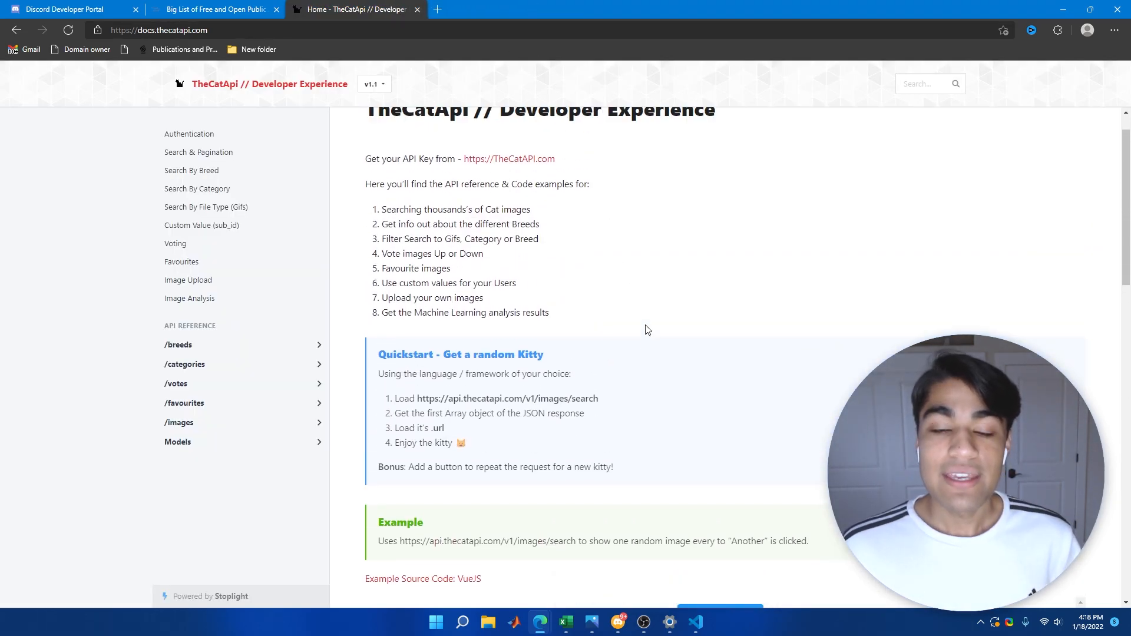
scroll("up", 3)
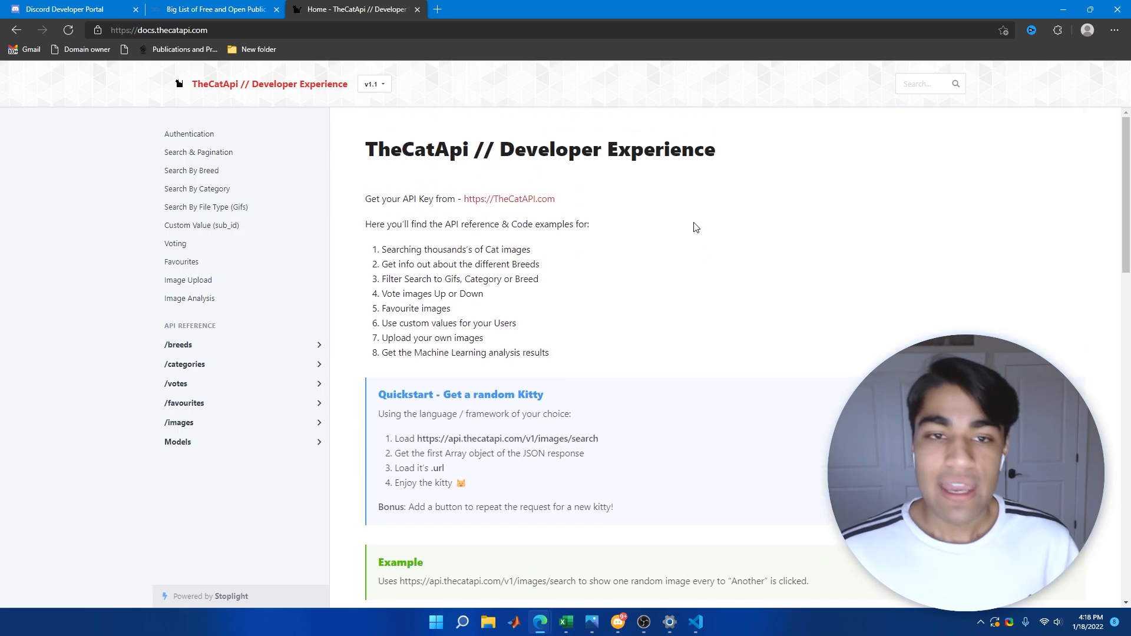
scroll("down", 3)
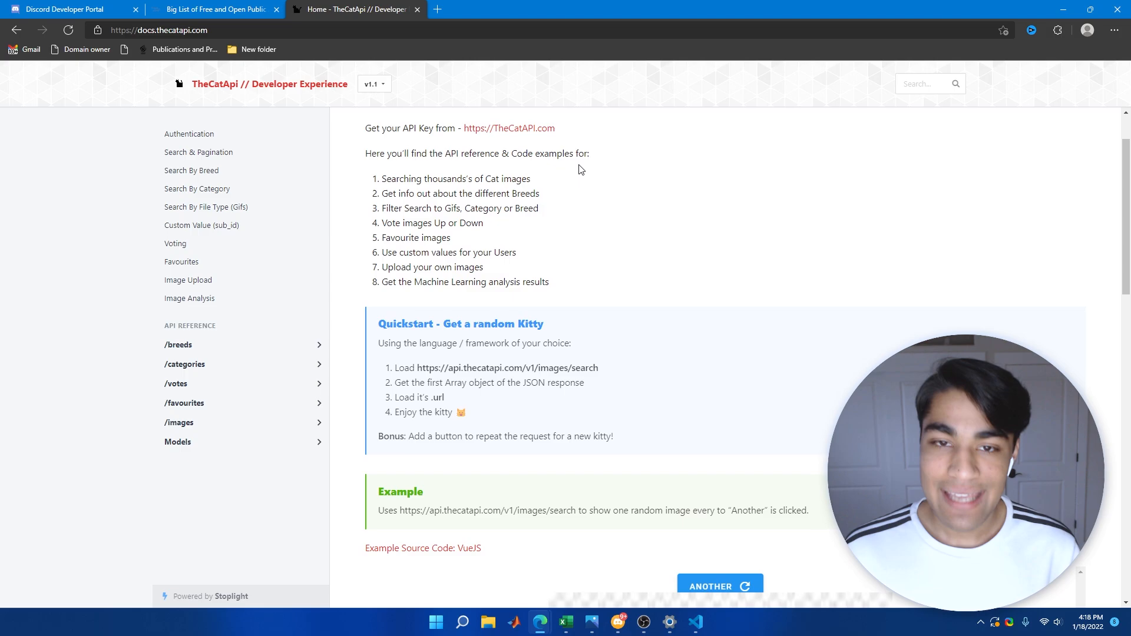
scroll("up", 3)
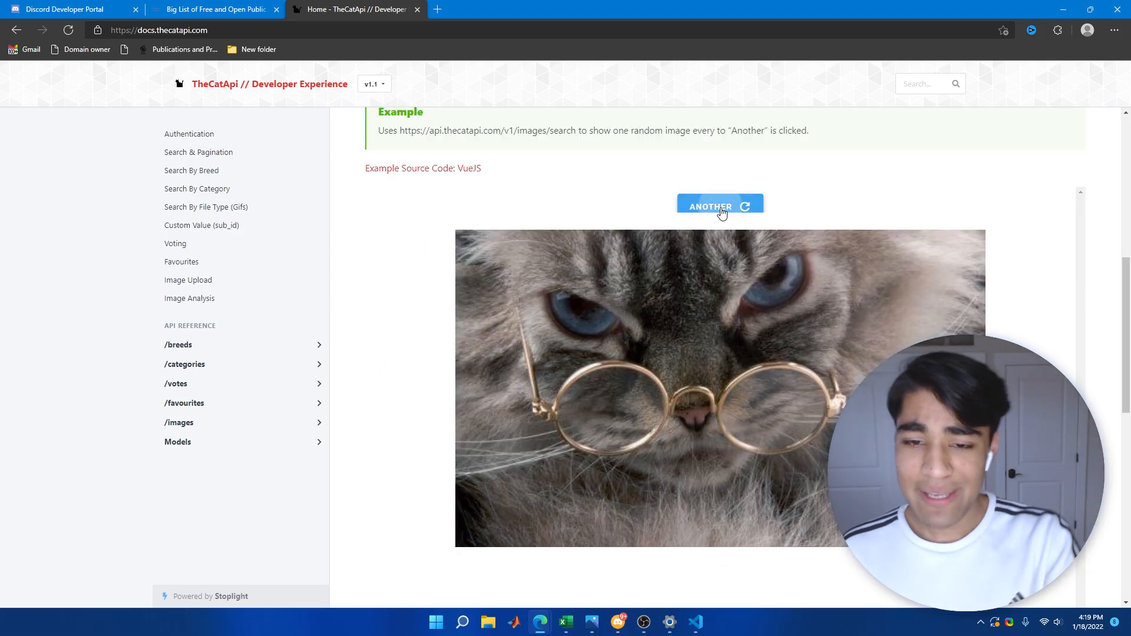
Step: Load a couple more random cat pictures with Another, then return to bot.js in VS Code
left_click(718, 207)
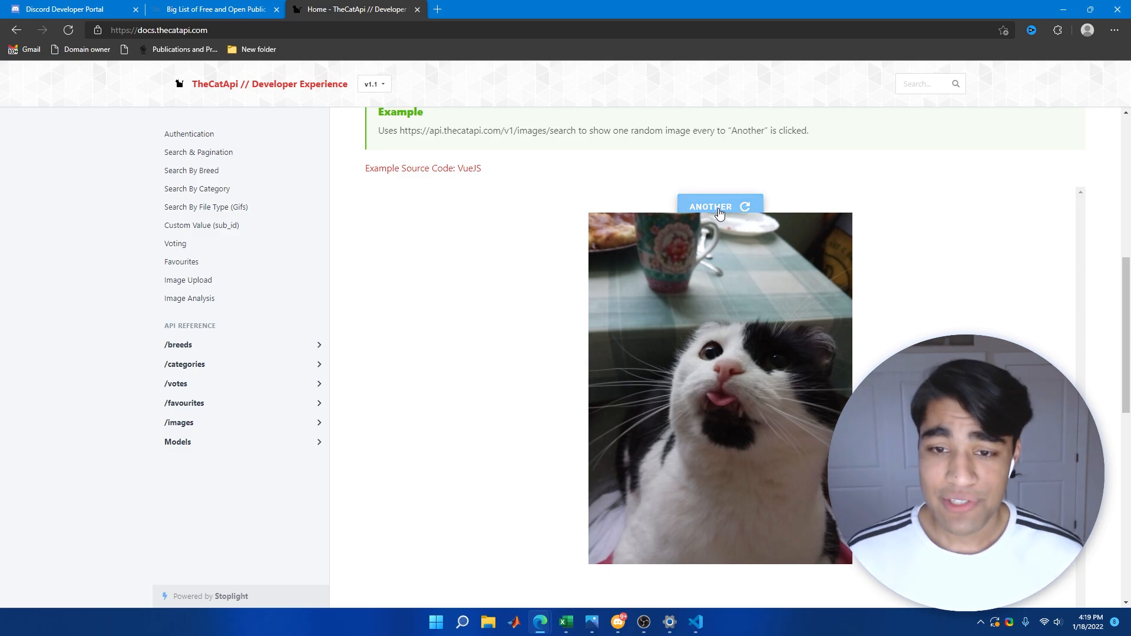
left_click(719, 206)
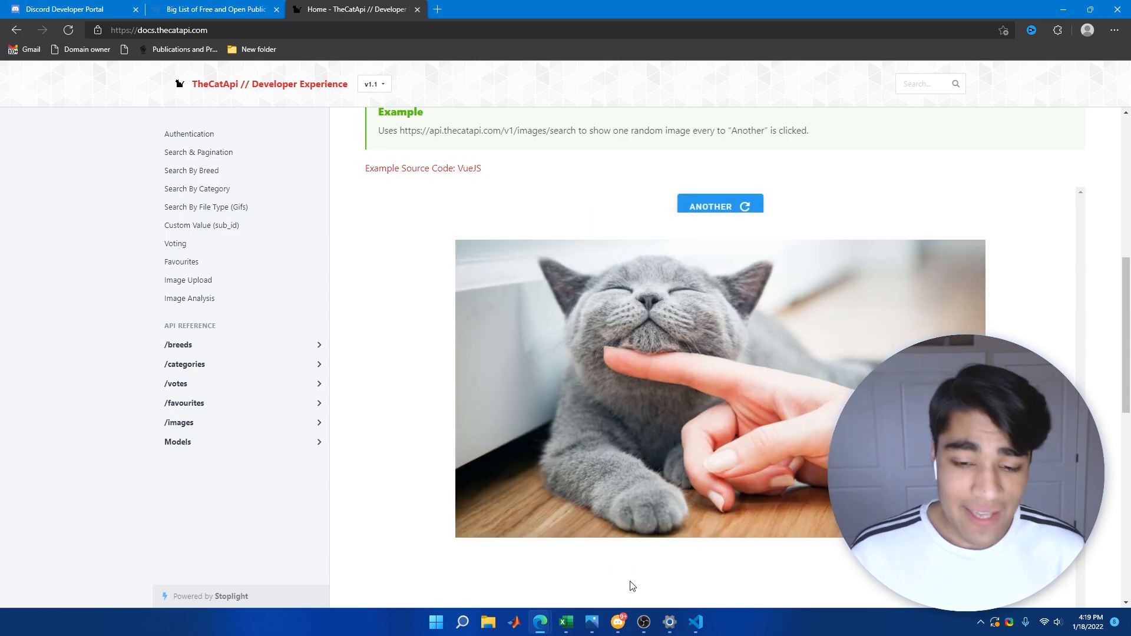
left_click(695, 622)
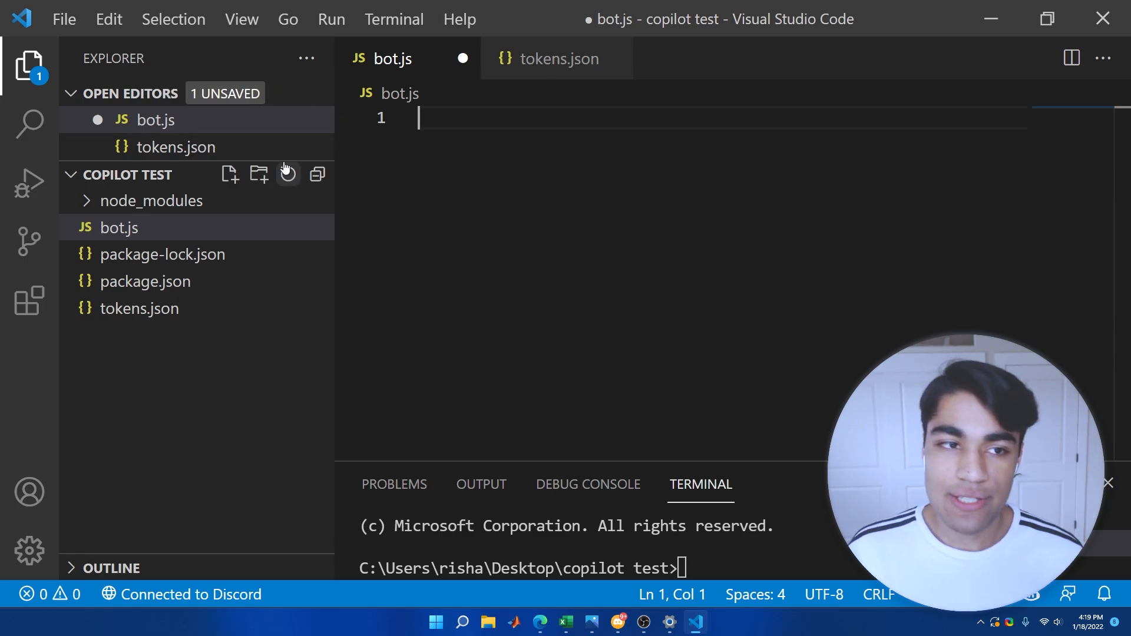
mouse_move(568, 271)
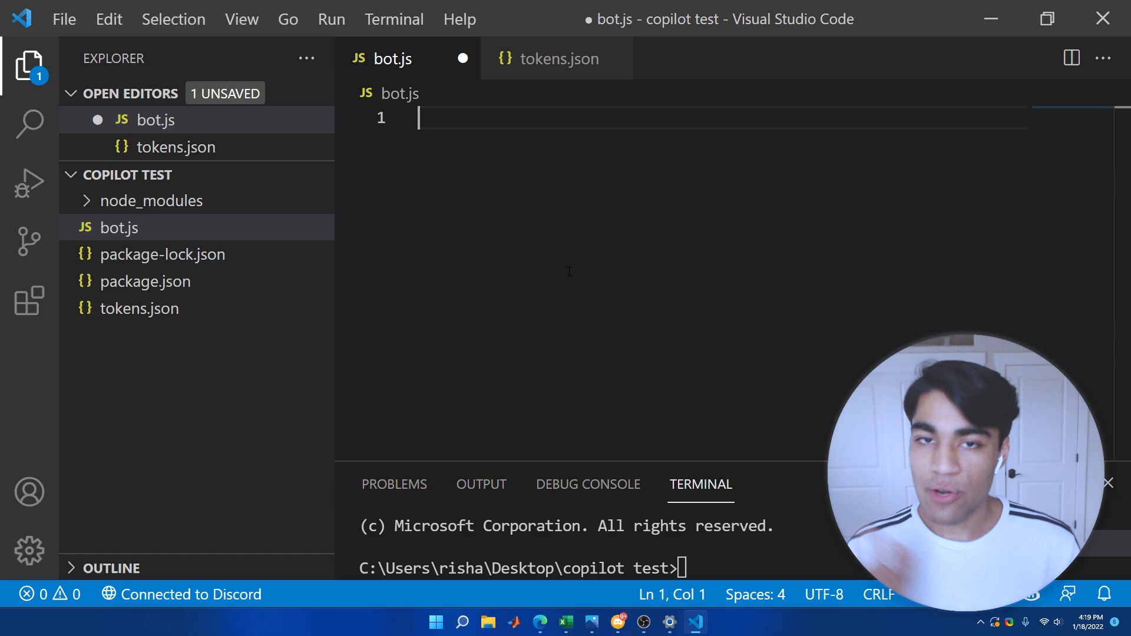
Step: Add the line-1 comment '// Bot.js is the file for our Discord bot'
type("//")
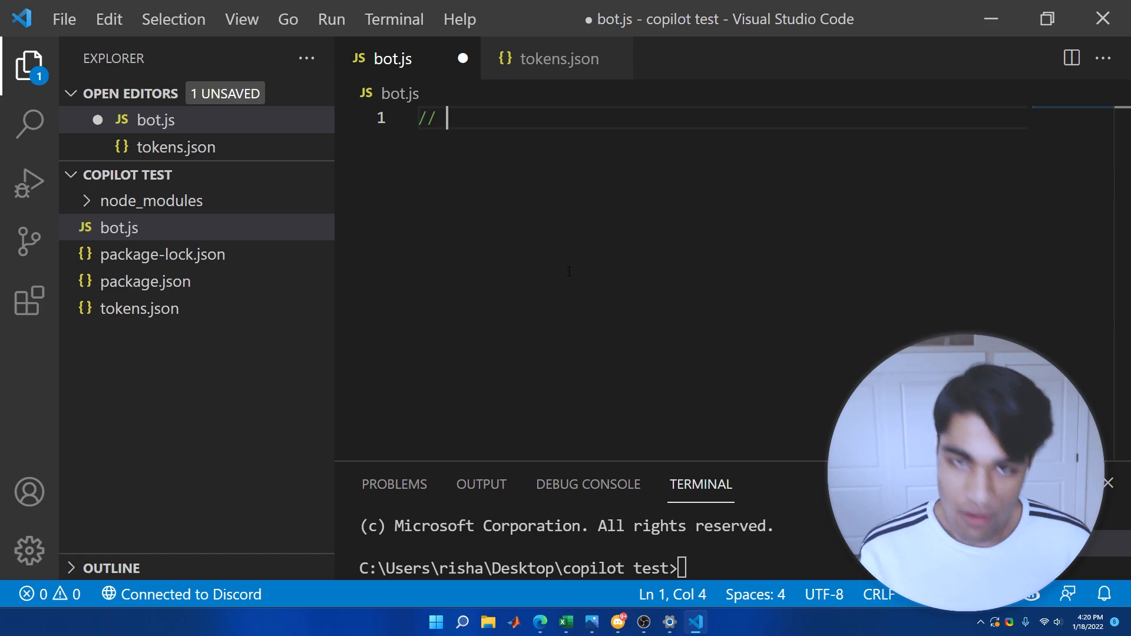
type("Bot.")
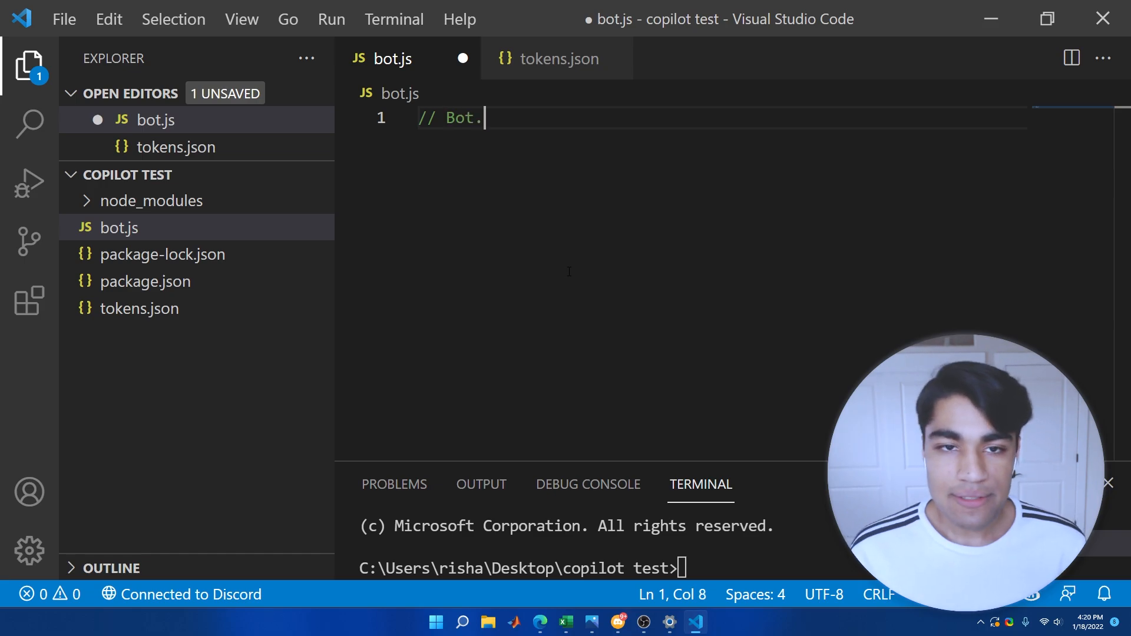
type("js is the file for our Discord bot")
type("//")
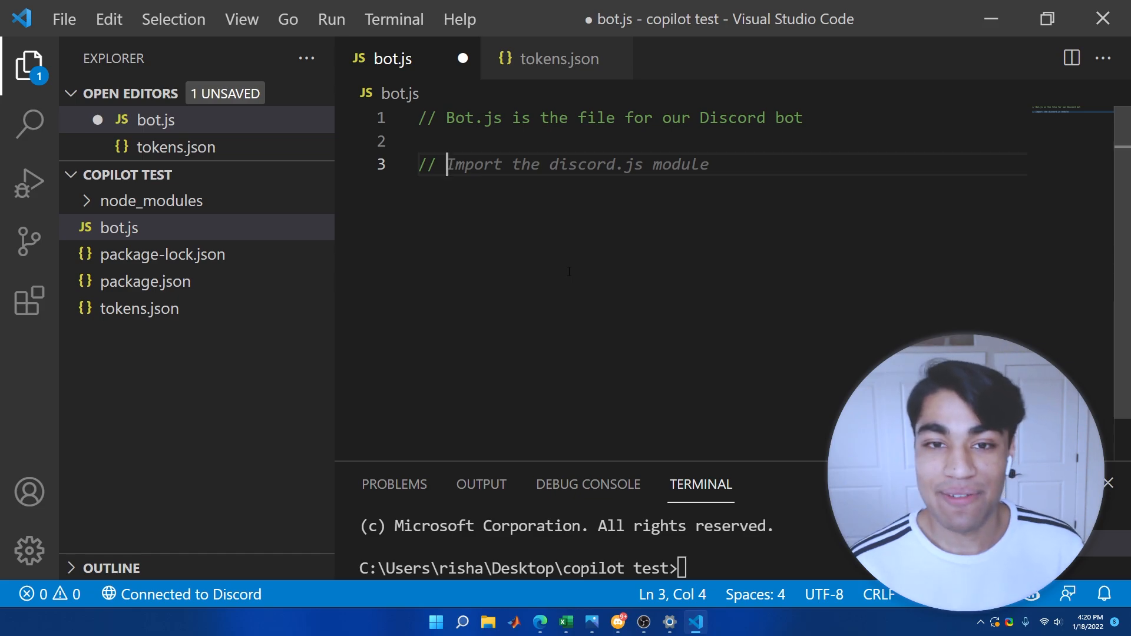
Step: Comment 'Require token from tokens.json' and accept Copilot's token require line
type("Requ")
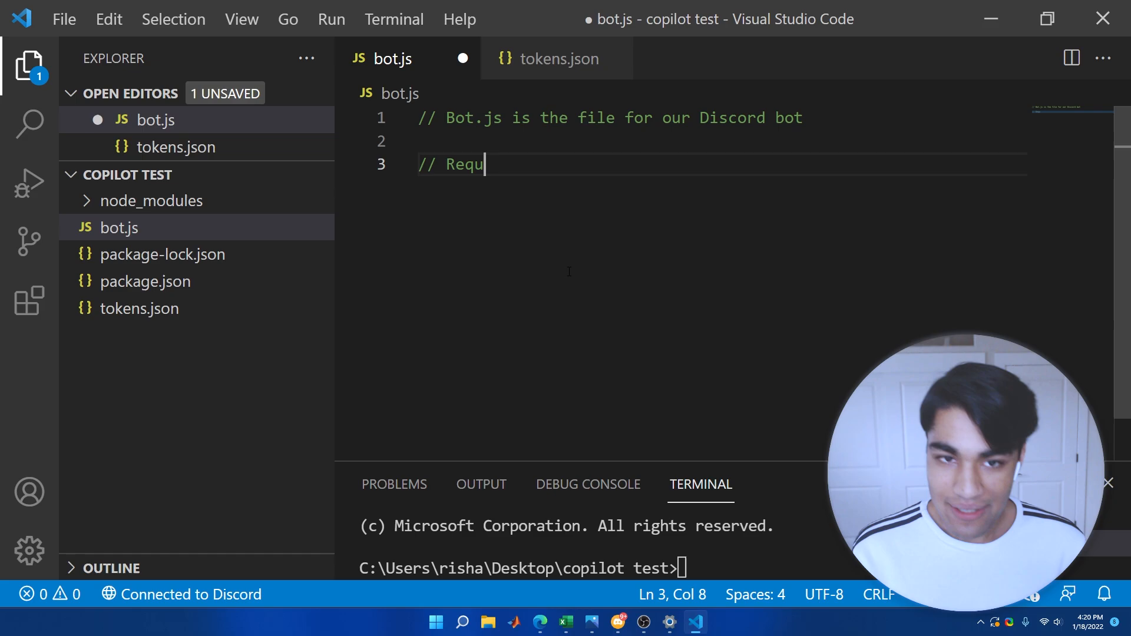
type("ire token from tokens.json file")
type("const token = require(\"./tokens.json\").token;")
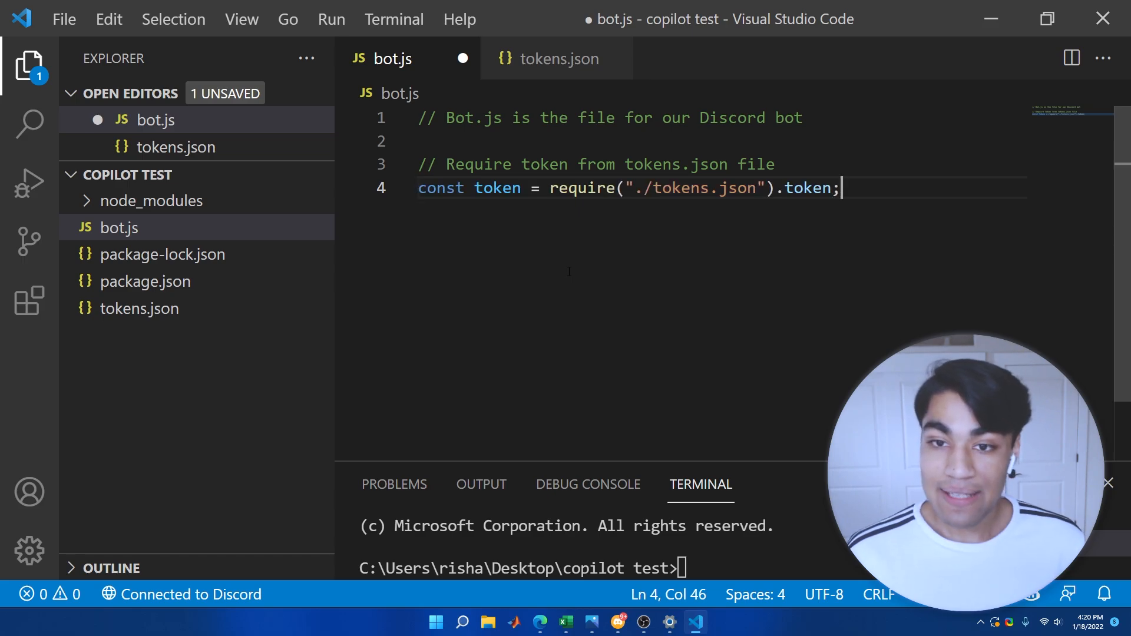
key("Enter")
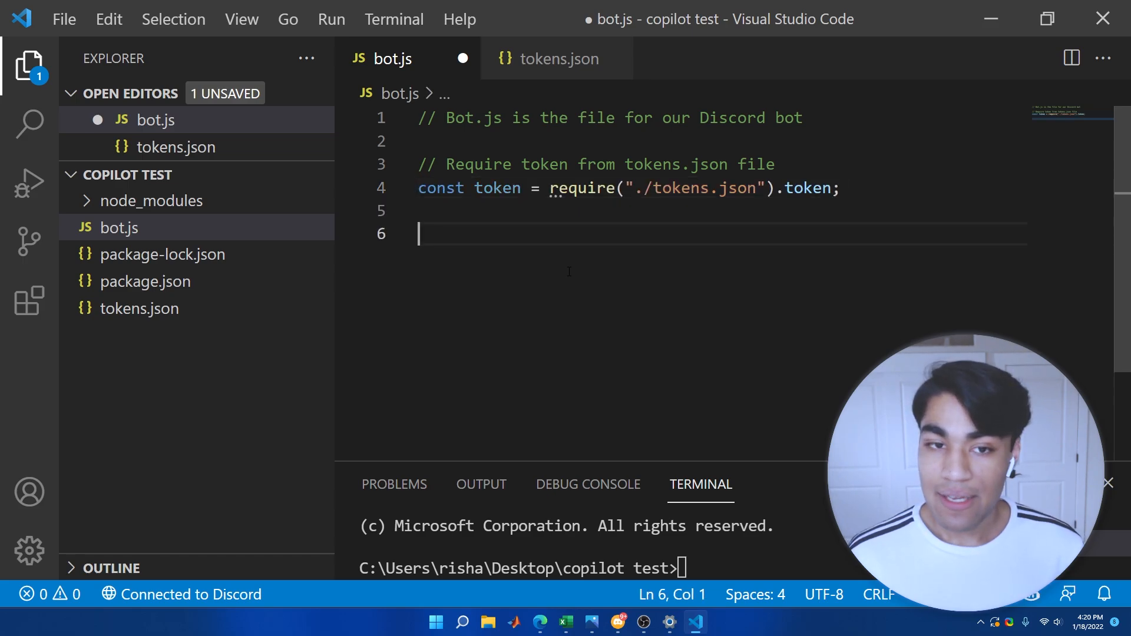
double_click(440, 188)
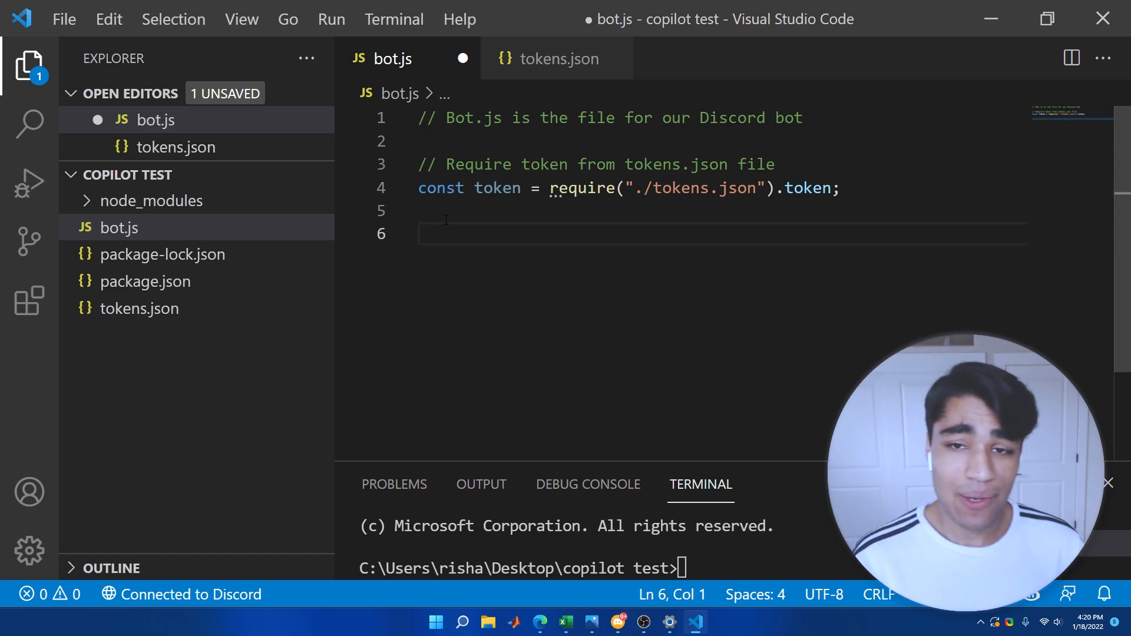
Step: Comment '// Require Intents and Client from discord.js v13' for the discord.js import
type("//")
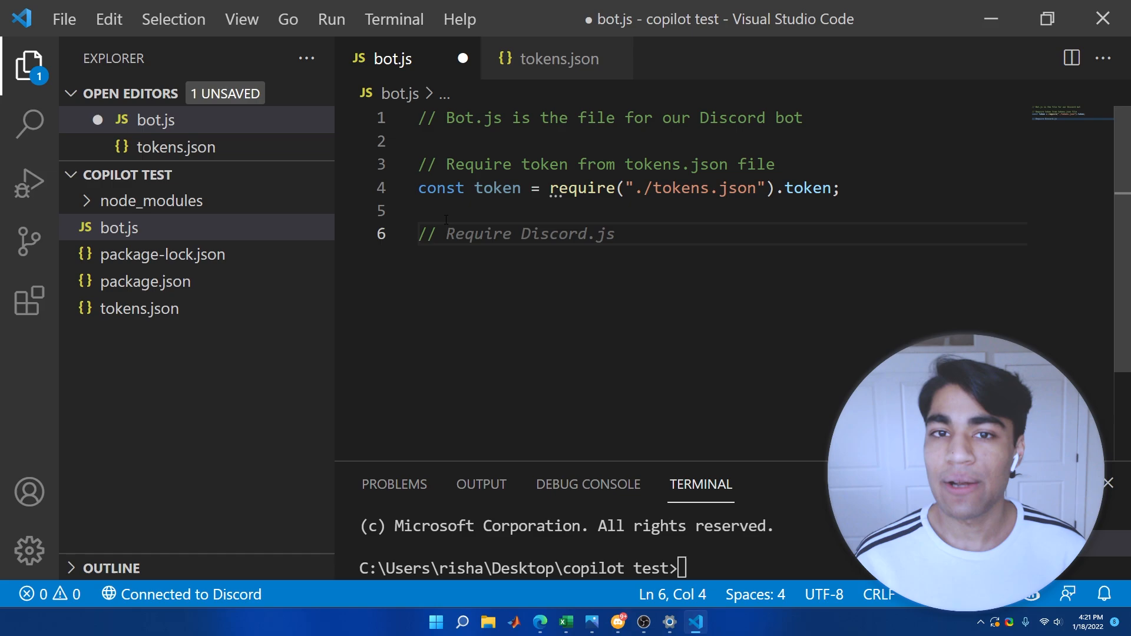
type("// Require Intents and Client from discord.js v13")
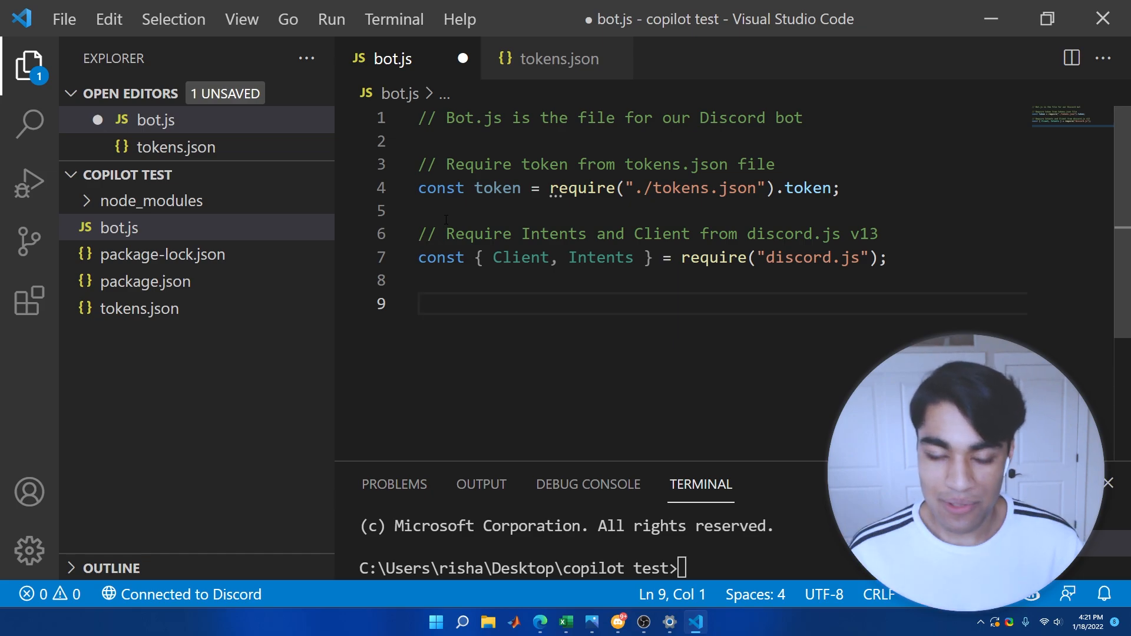
Step: Comment '// Create a new Discord client', accept Copilot's Client code and note the GUILDS intents
type("// Create a new Discord client")
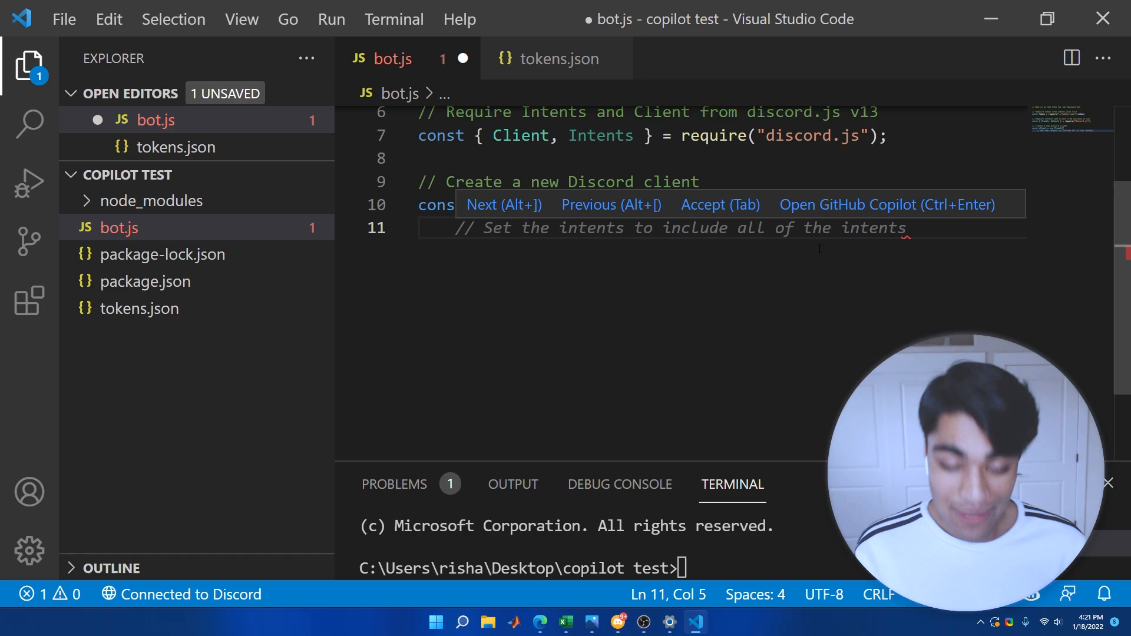
key("Tab")
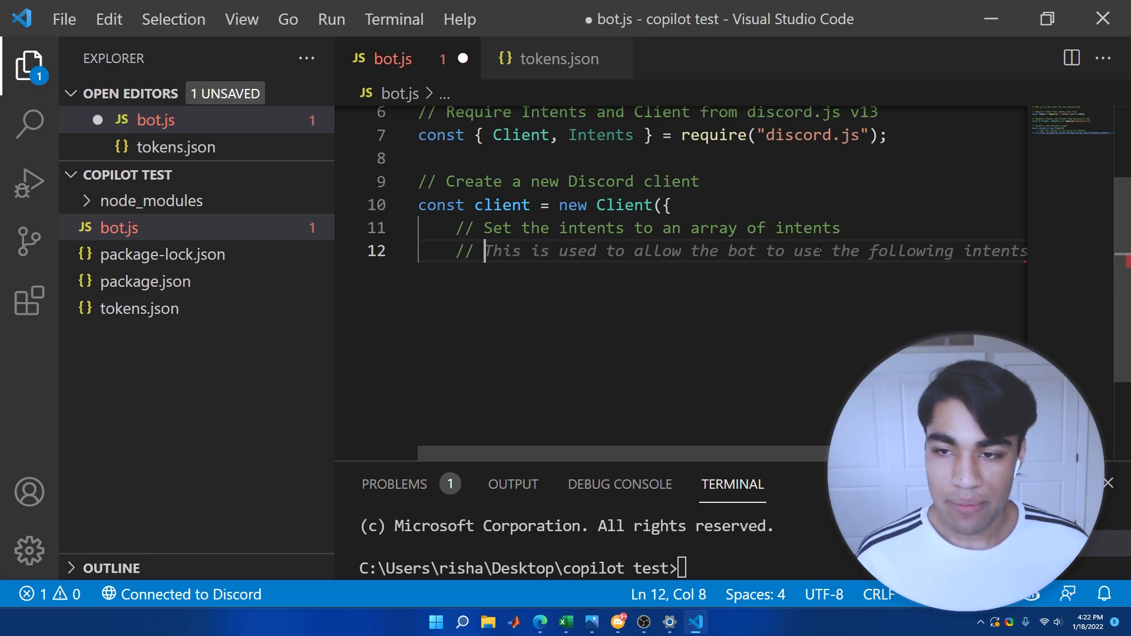
type("We want to use GUILDS and GUILD_MESSAGES intents")
type("// This event will only trigger one time after logging in")
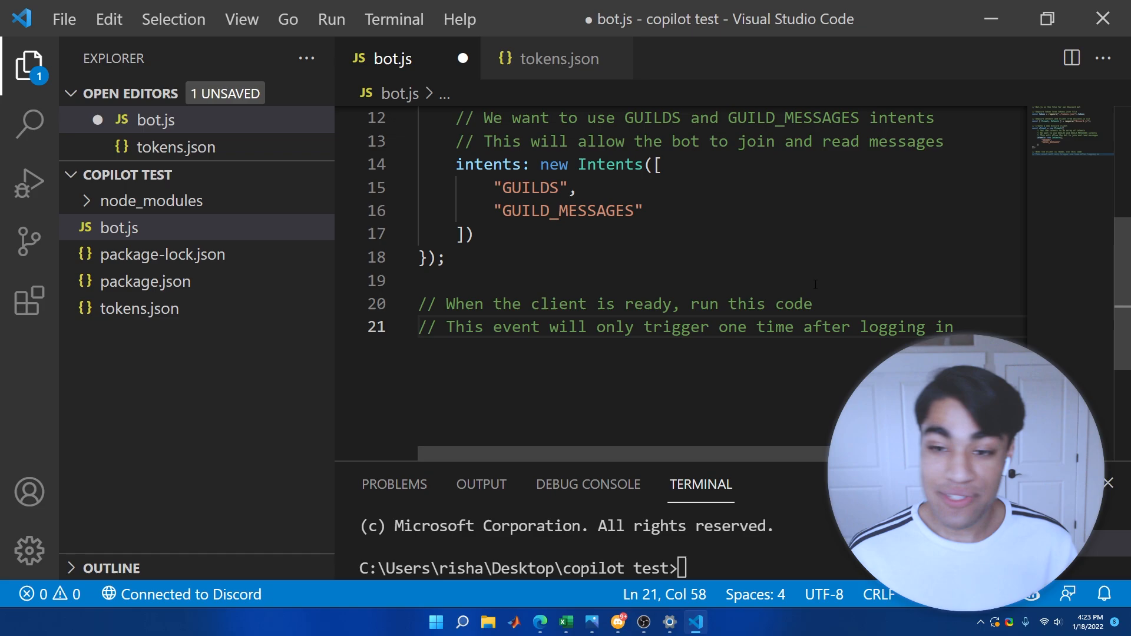
Step: Add the ready handler logging 'Ready!' and the comment for logging in with the app's token
key("Enter")
type("client.once(\"ready\", () => {")
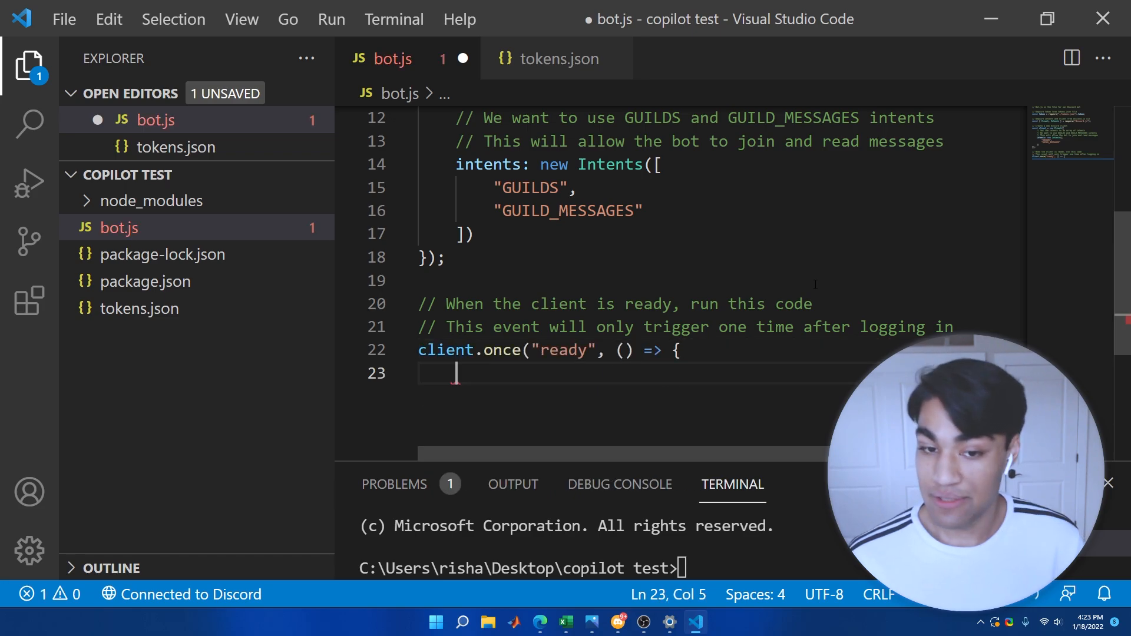
type("console.log(\"Ready!\");")
type("}  );")
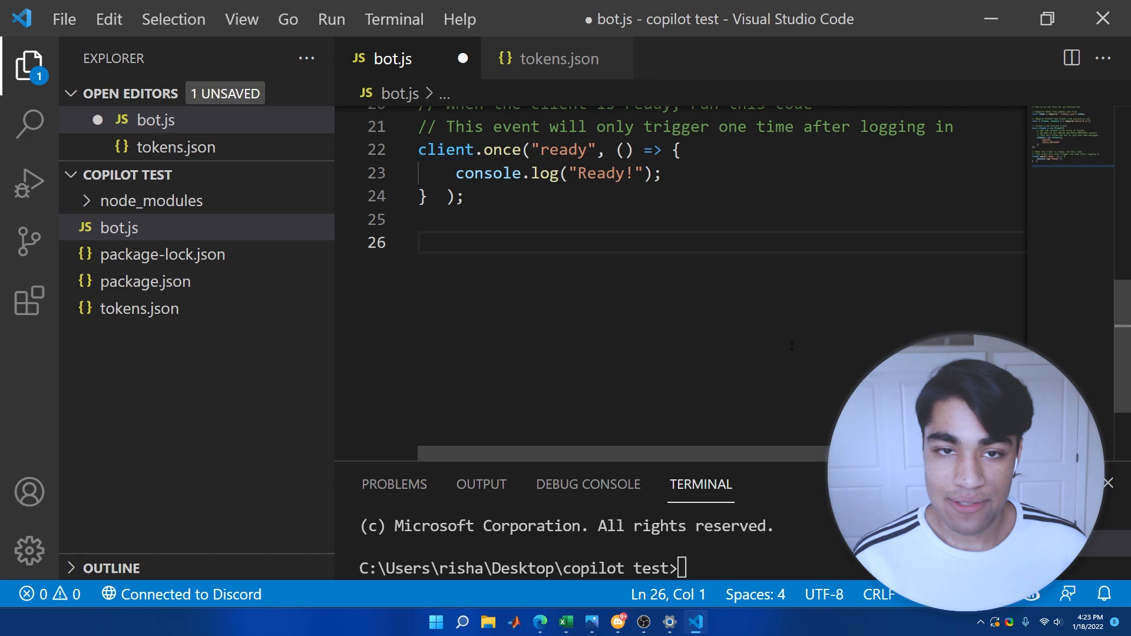
type("// Login to Discord with your app's token")
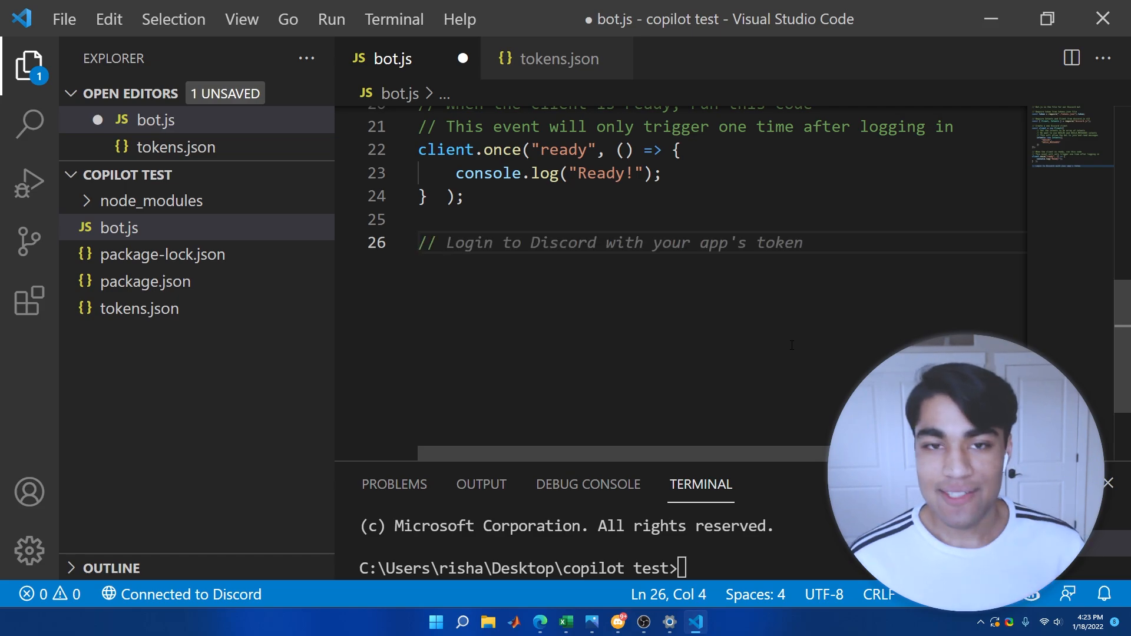
scroll("up", 3)
type("// messageCreate is a Discord event that fires whenever a message")
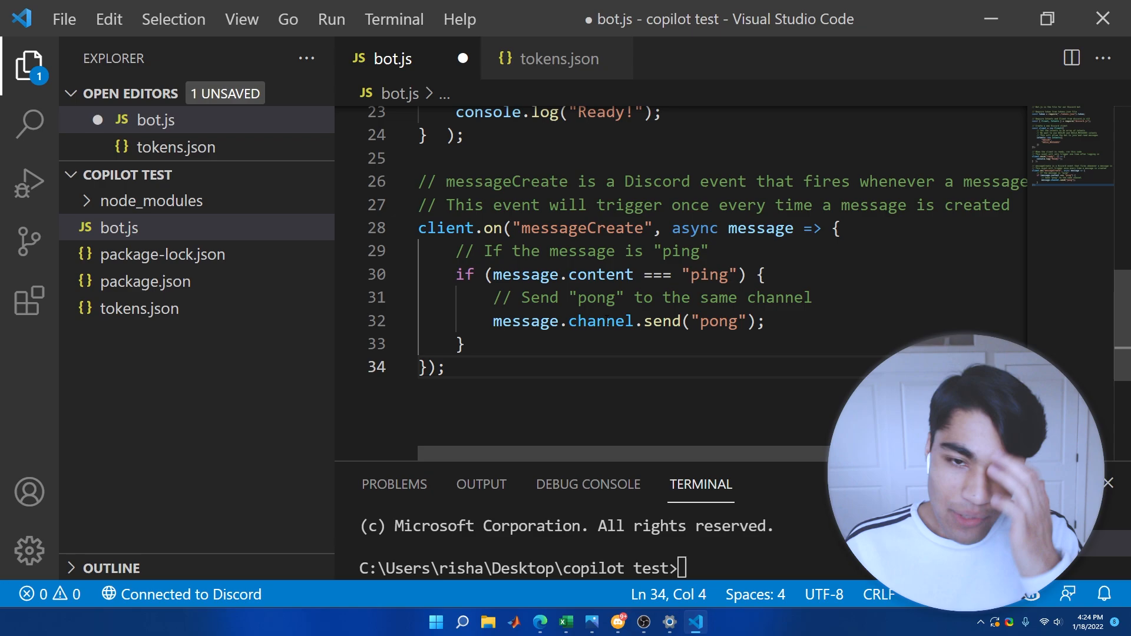
Step: Comment the '>ping' check and 'Pong!' reply, accepting Copilot's message handler code
left_click(466, 344)
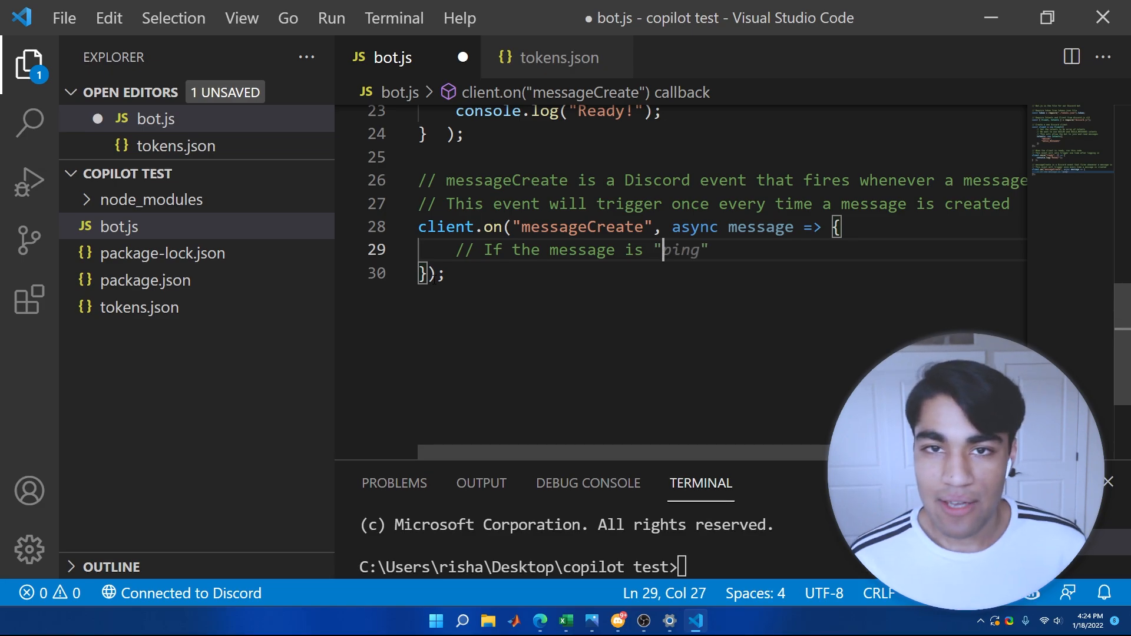
type(">ping")
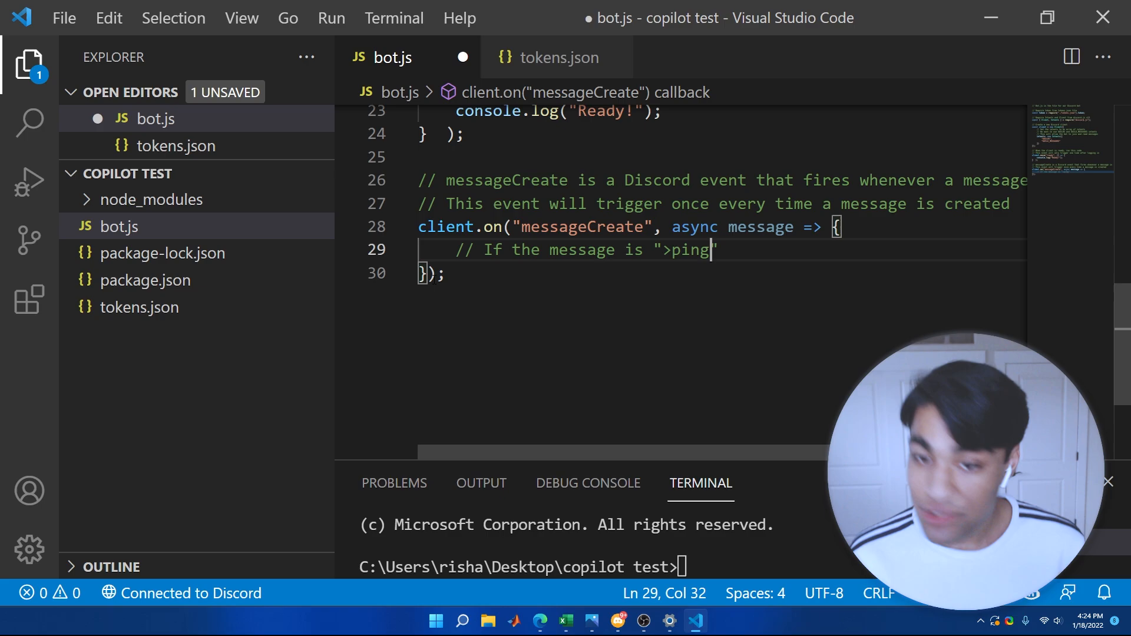
key("Enter")
type("// Reply")
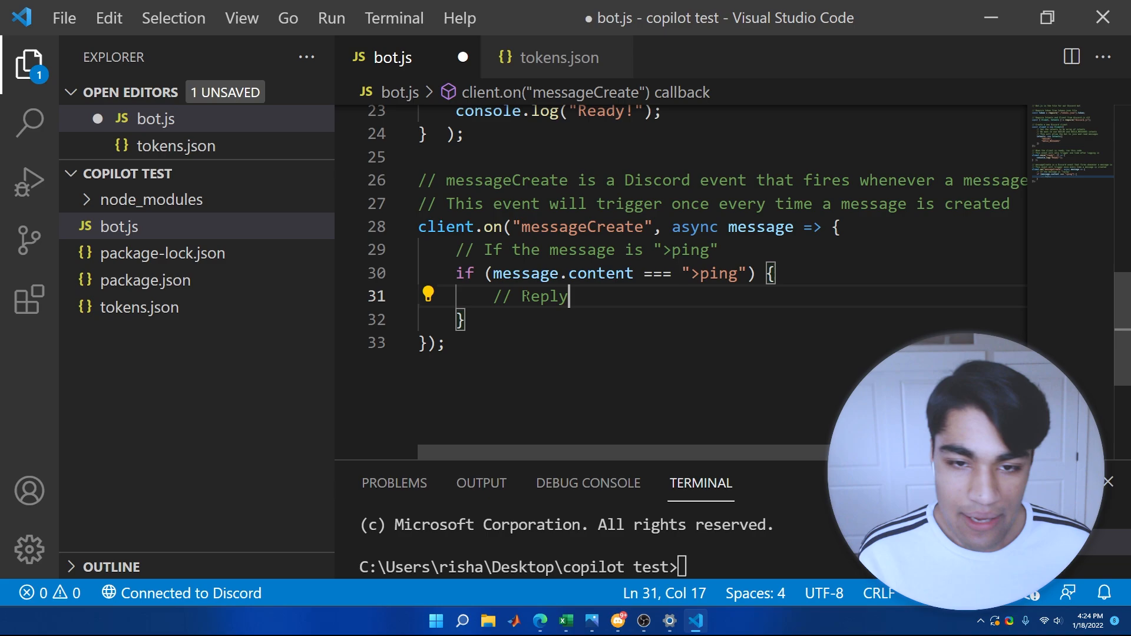
type("Pong")
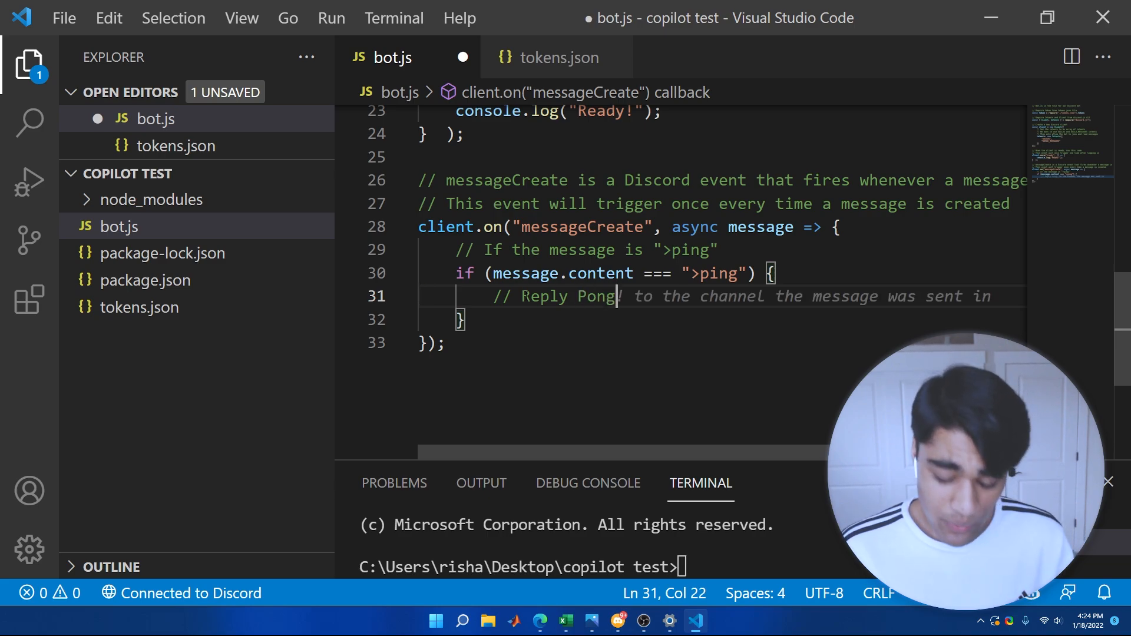
type("'")
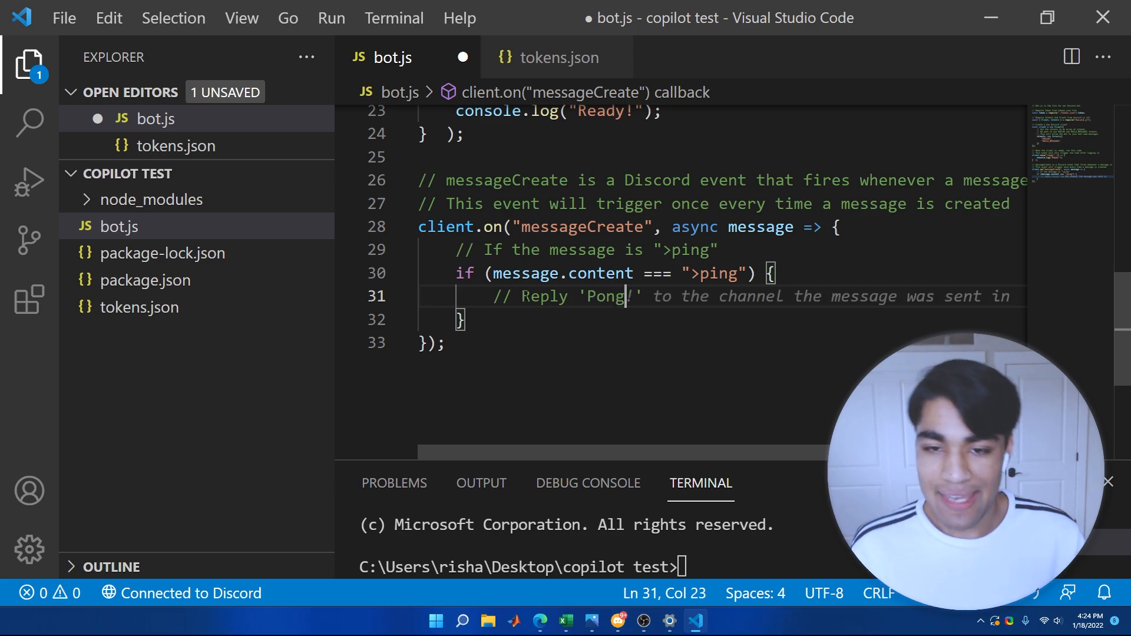
type("' to the user")
key("enter")
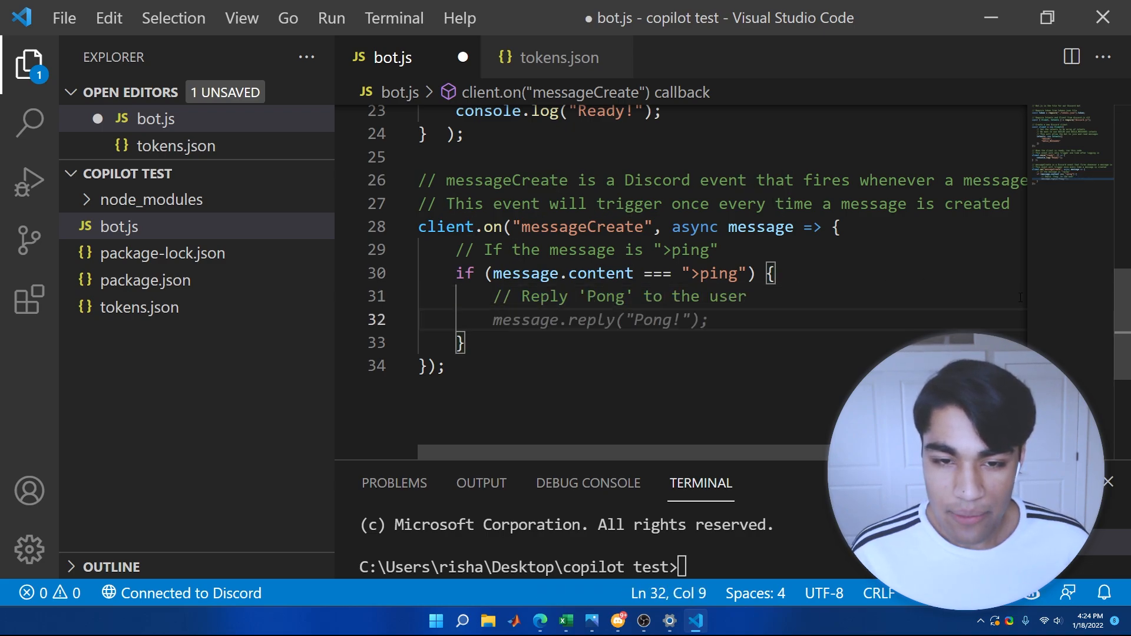
key("Tab")
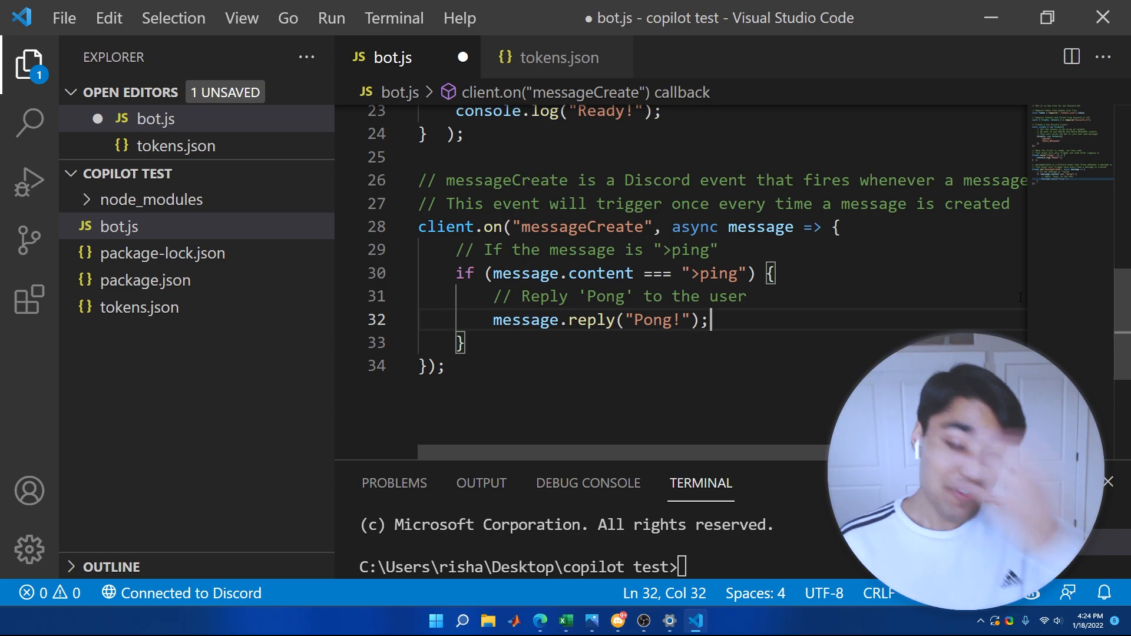
Step: Start a comment below the message handler and save bot.js with Ctrl+S
left_click(503, 366)
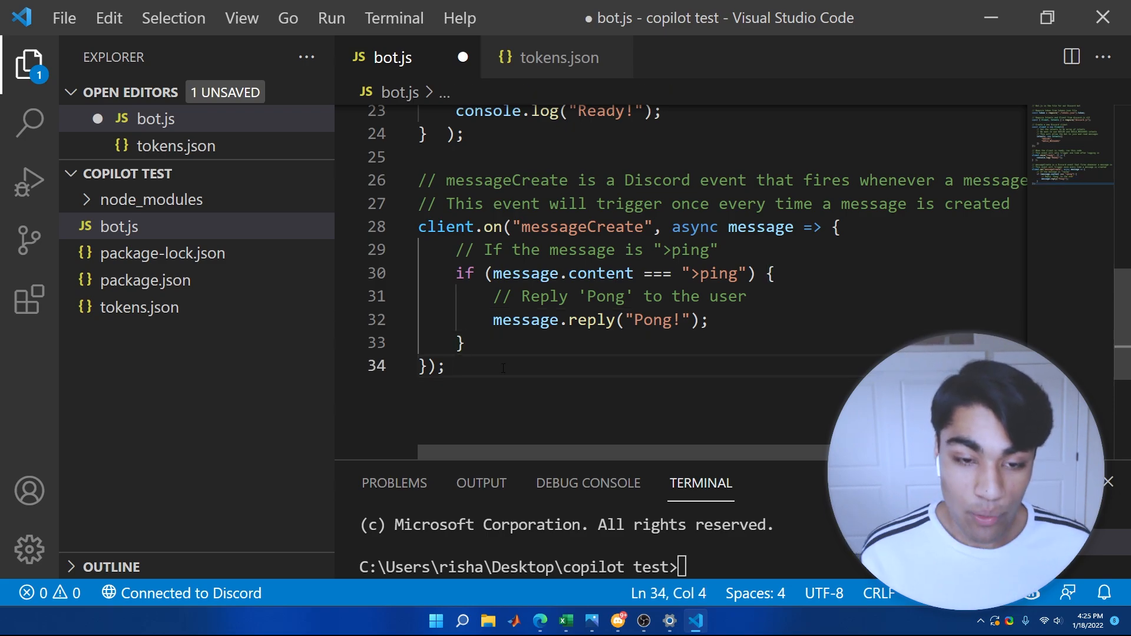
type("//")
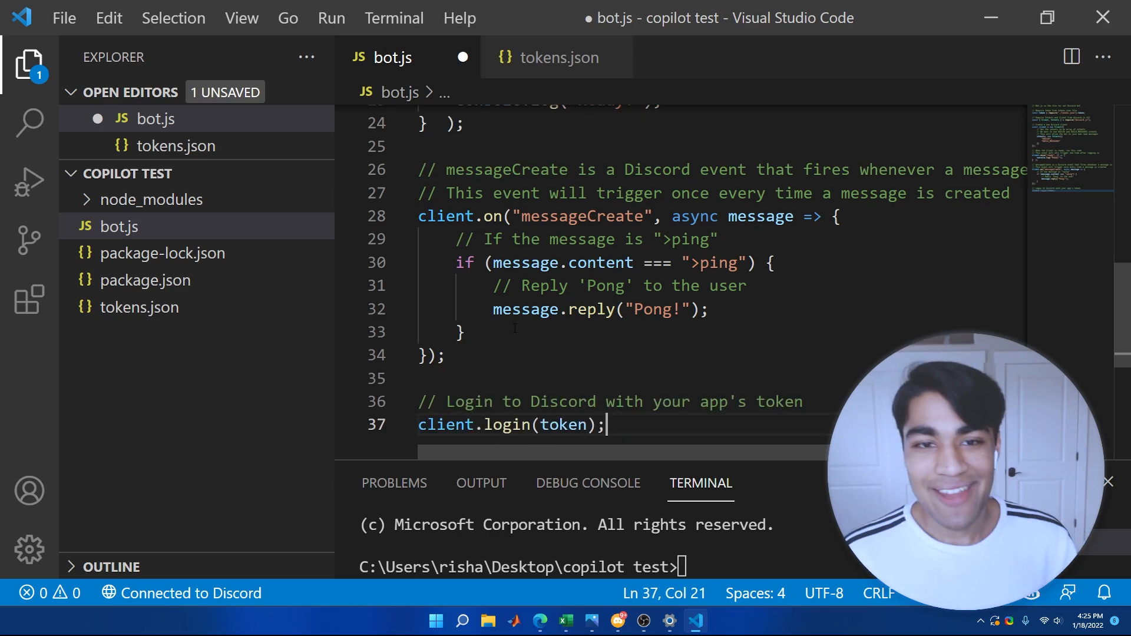
key("ctrl+s")
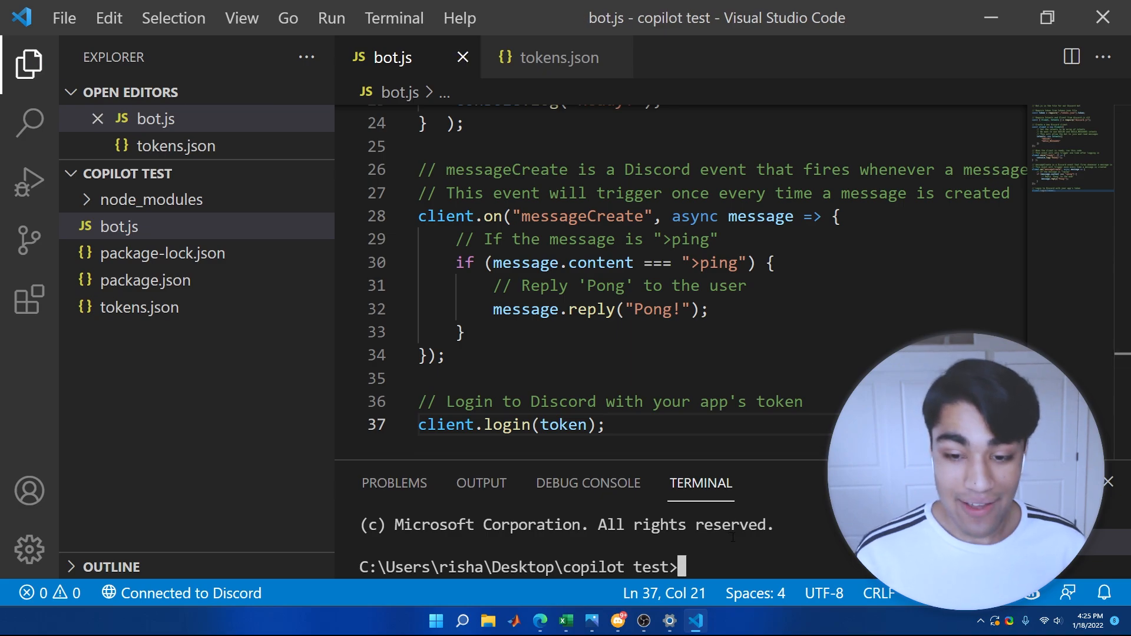
Step: Run npm i in the integrated terminal, then start the bot so it prints Ready!
type("npm i")
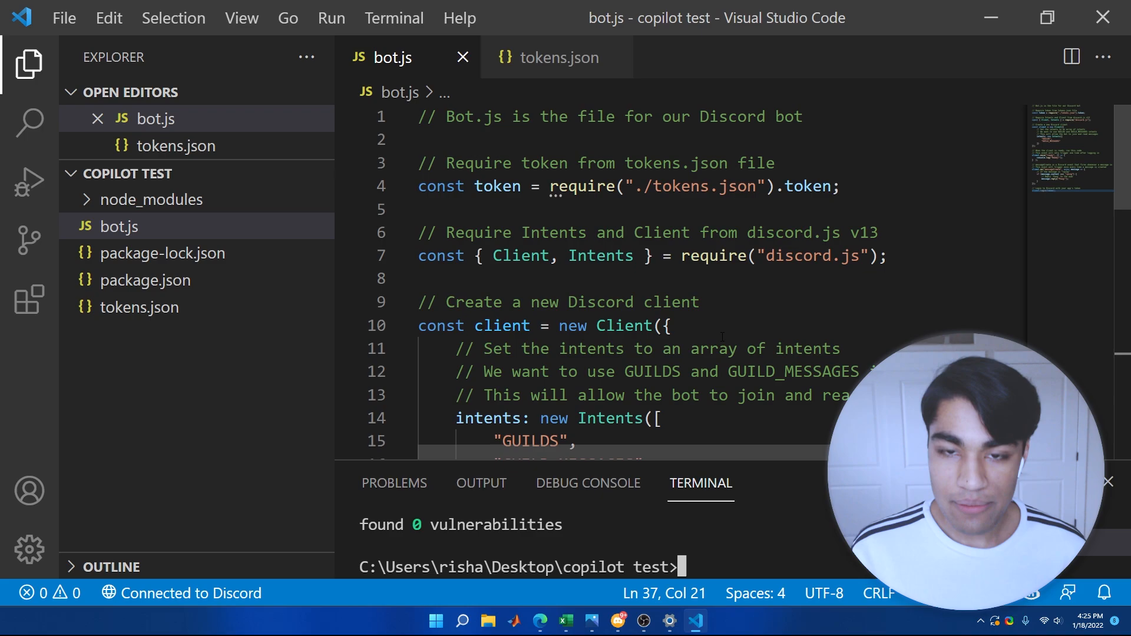
scroll("down", 3)
type("node .")
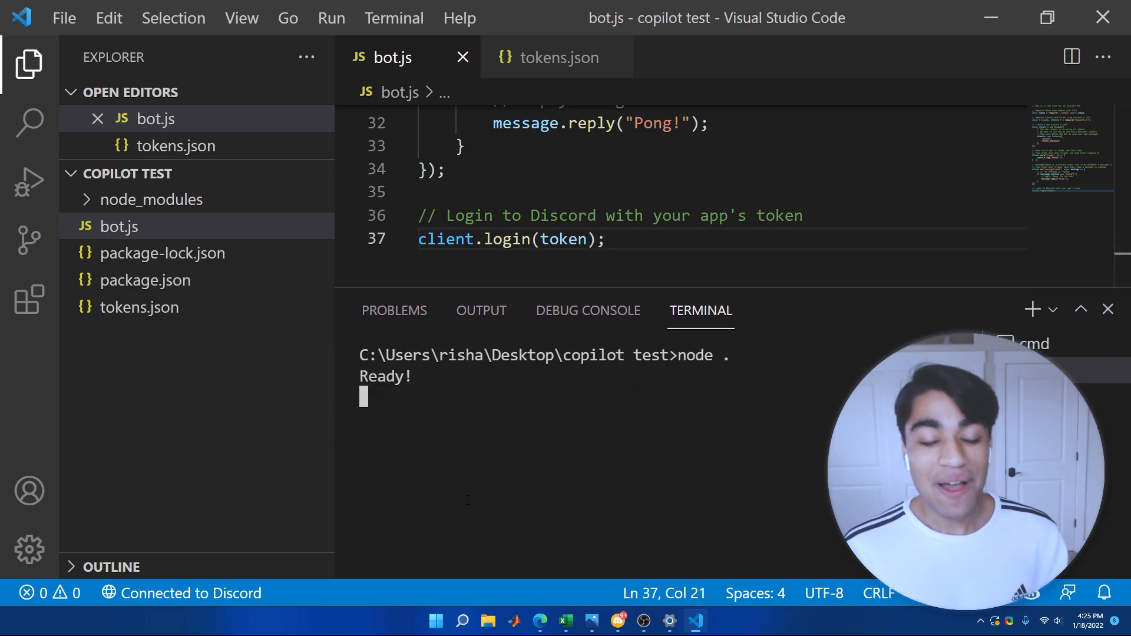
double_click(384, 376)
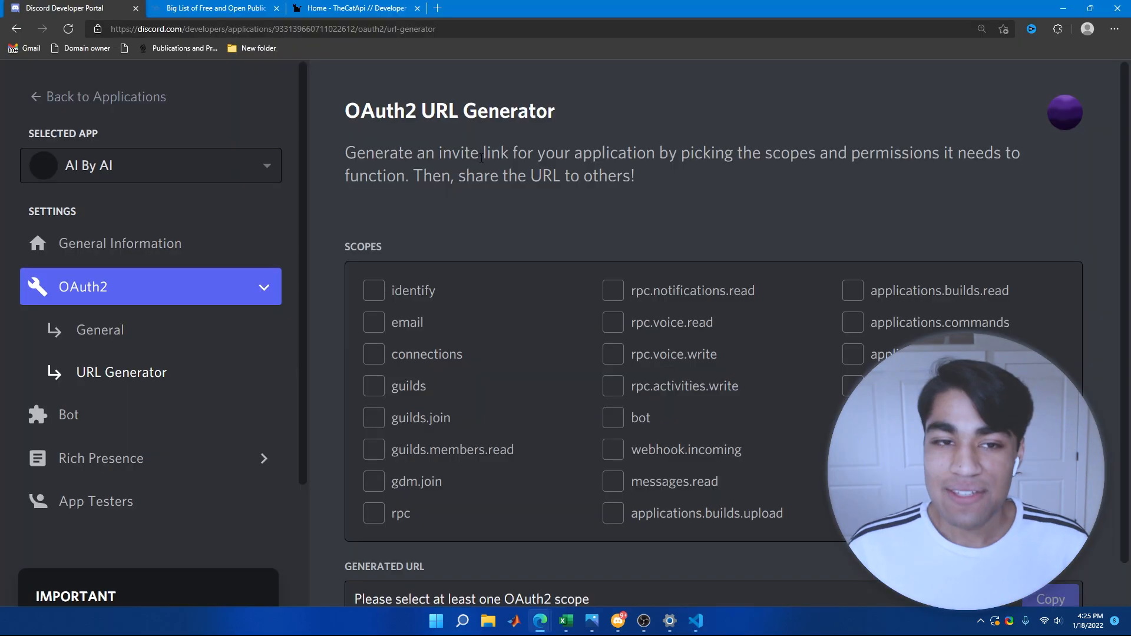
Step: Glance at the cat API docs and return to the OAuth2 URL Generator with the bot scope
scroll("down", 3)
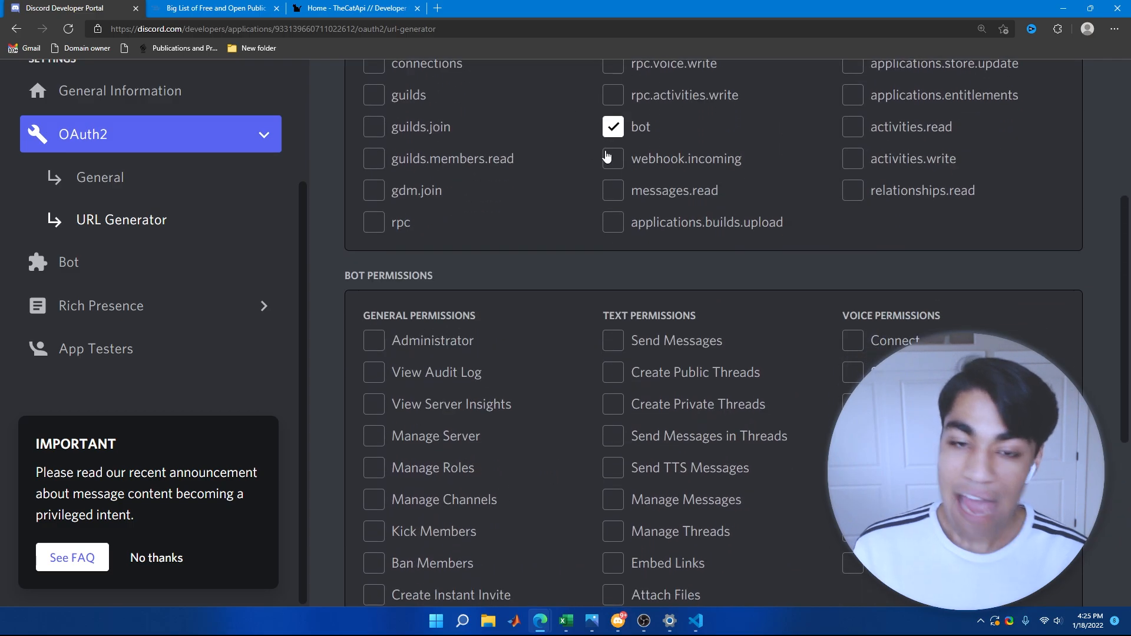
left_click(354, 8)
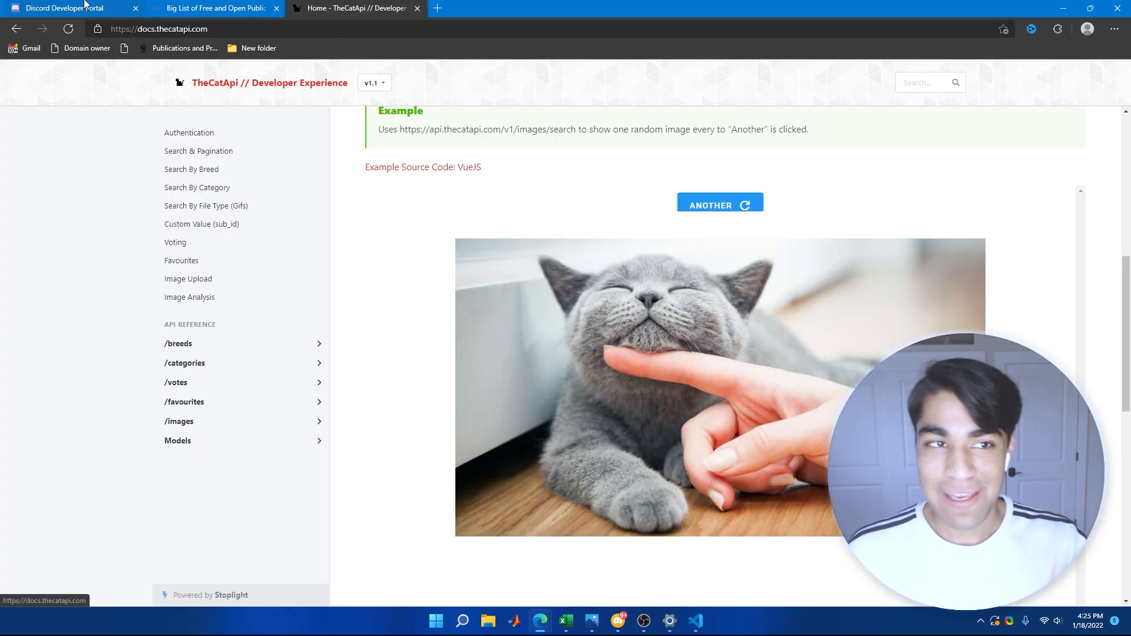
left_click(65, 9)
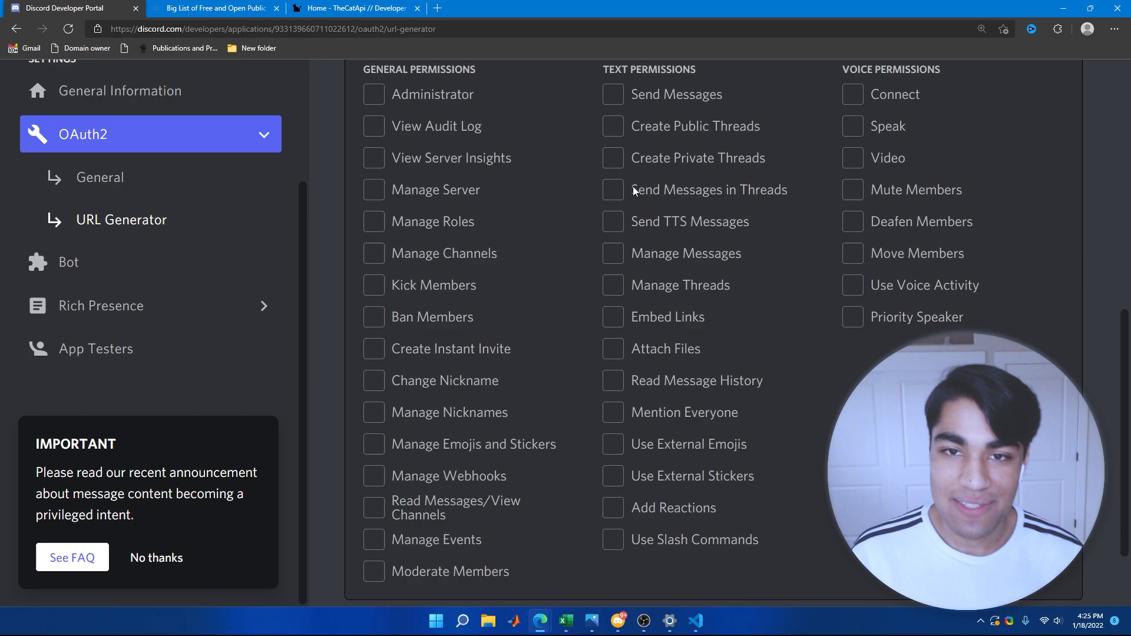
Step: Grant the bot Send Messages, Attach Files and Read Message History permissions for the invite URL
left_click(612, 94)
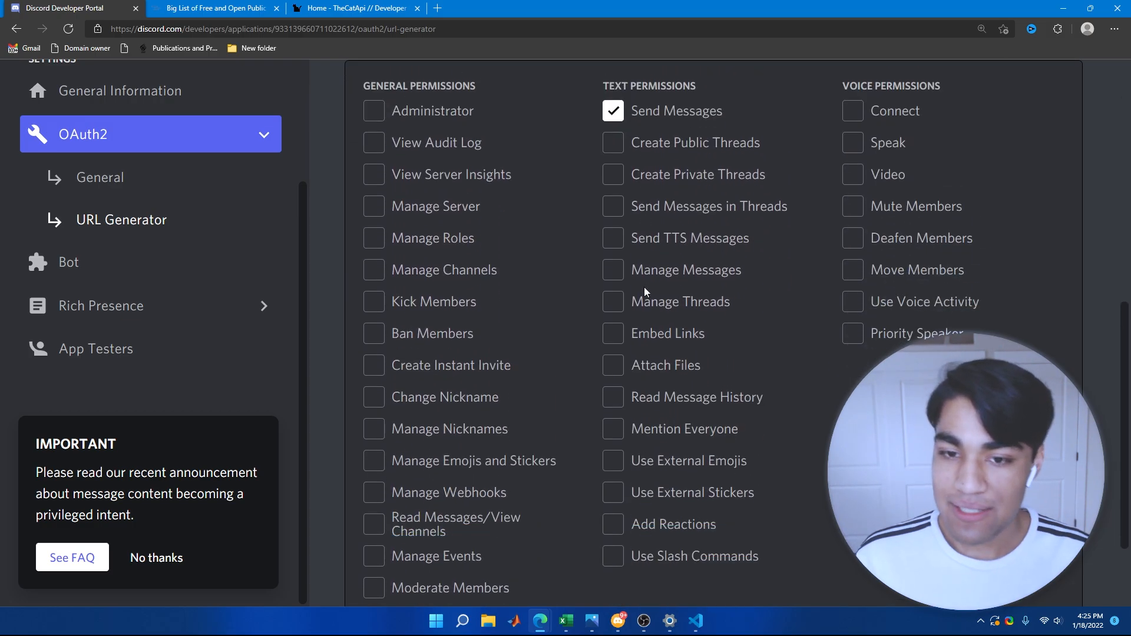
left_click(613, 349)
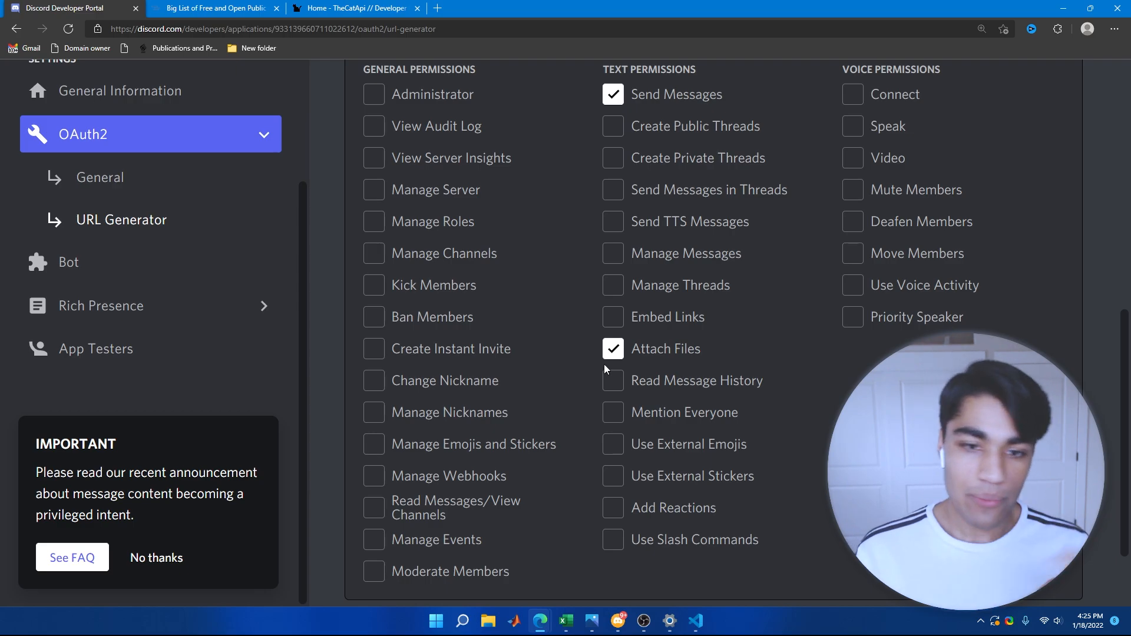
scroll("up", 3)
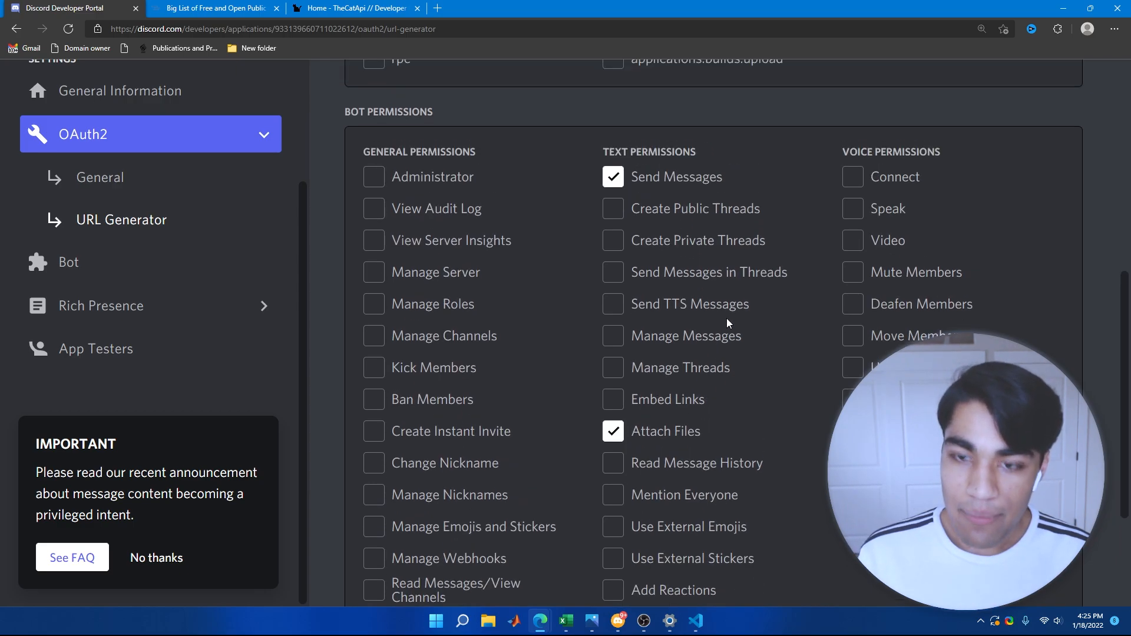
left_click(613, 380)
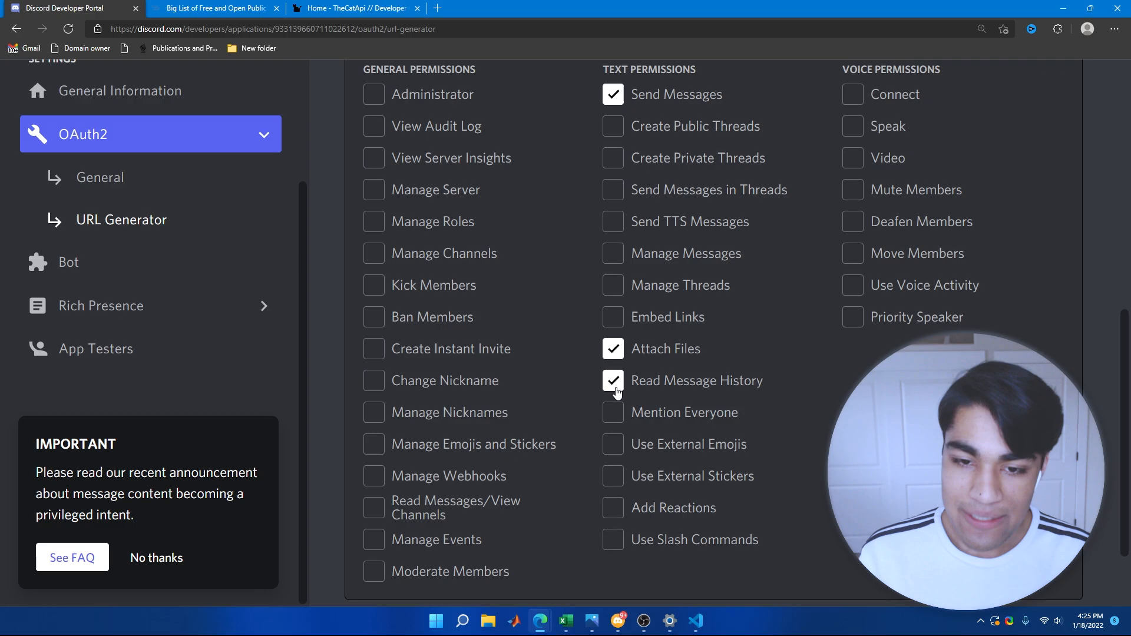
scroll("down", 3)
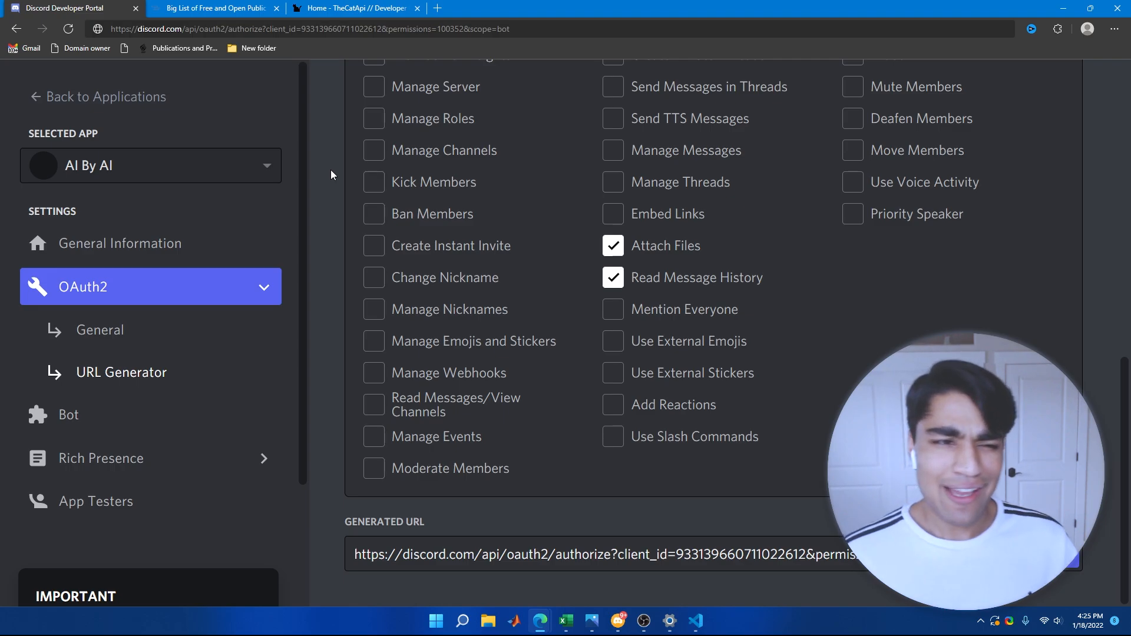
mouse_move(121, 162)
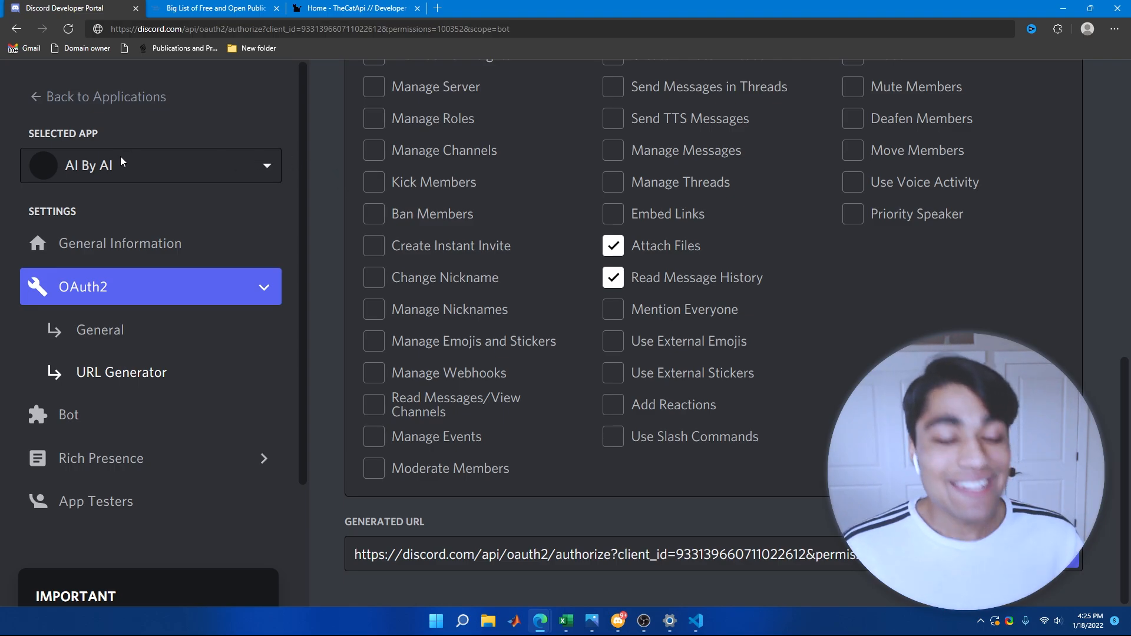
mouse_move(81, 185)
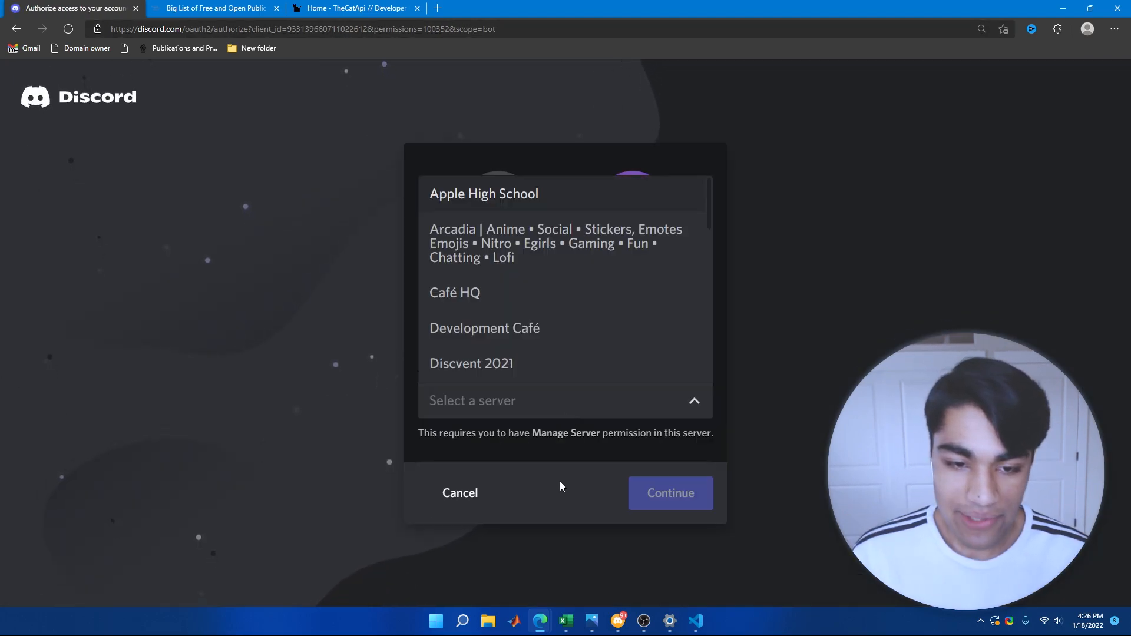
Step: Continue with the chosen café server and authorize the AI By AI bot
scroll("down", 3)
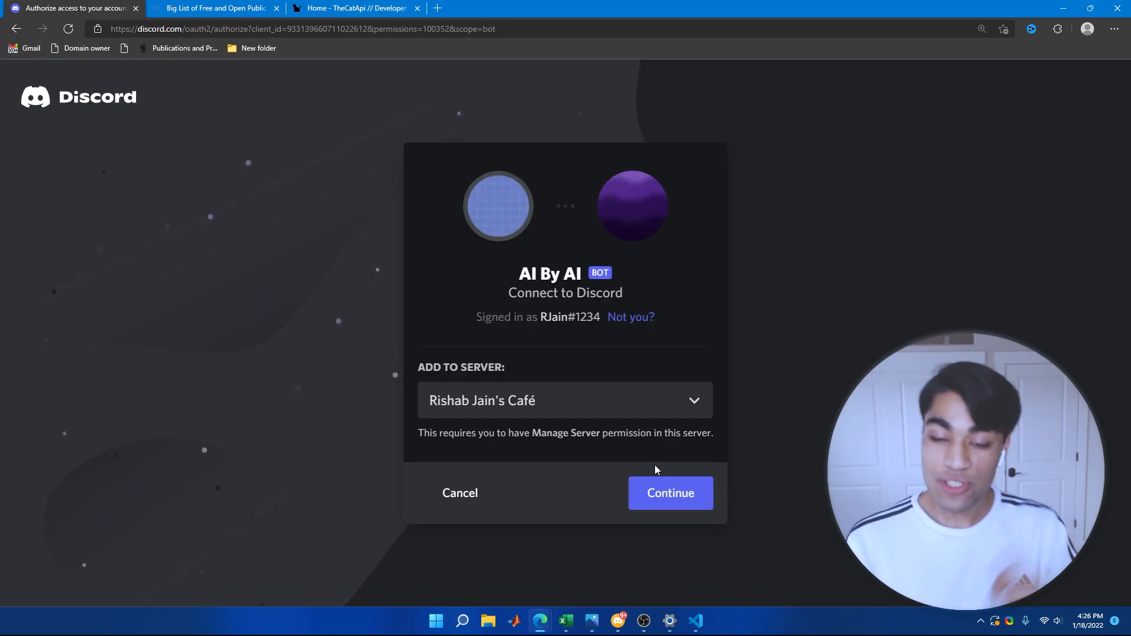
left_click(669, 493)
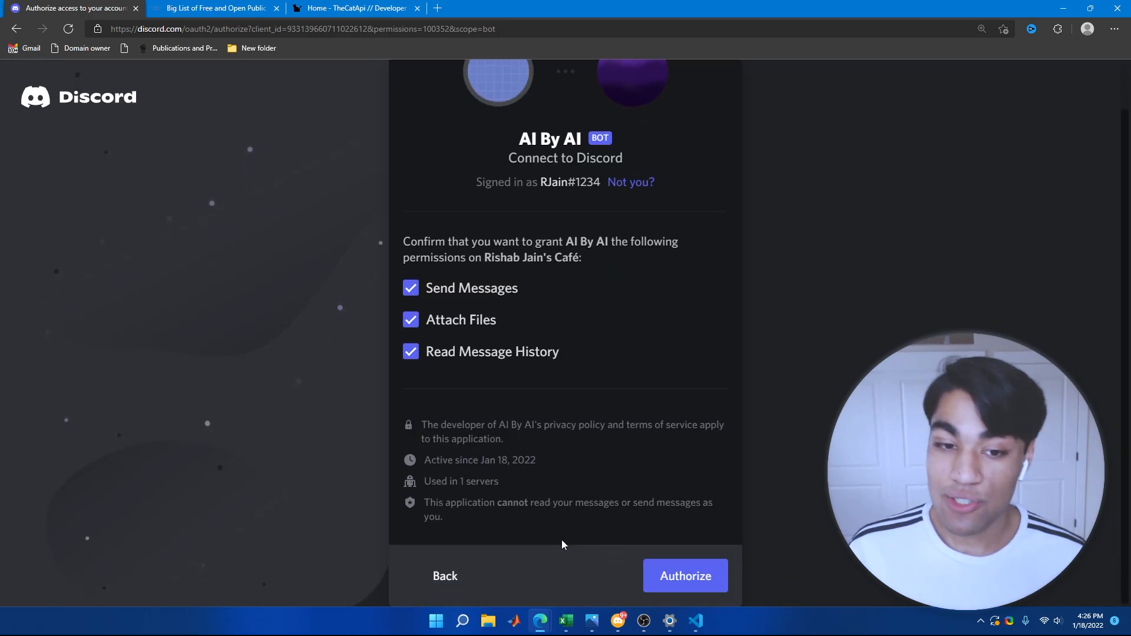
left_click(683, 577)
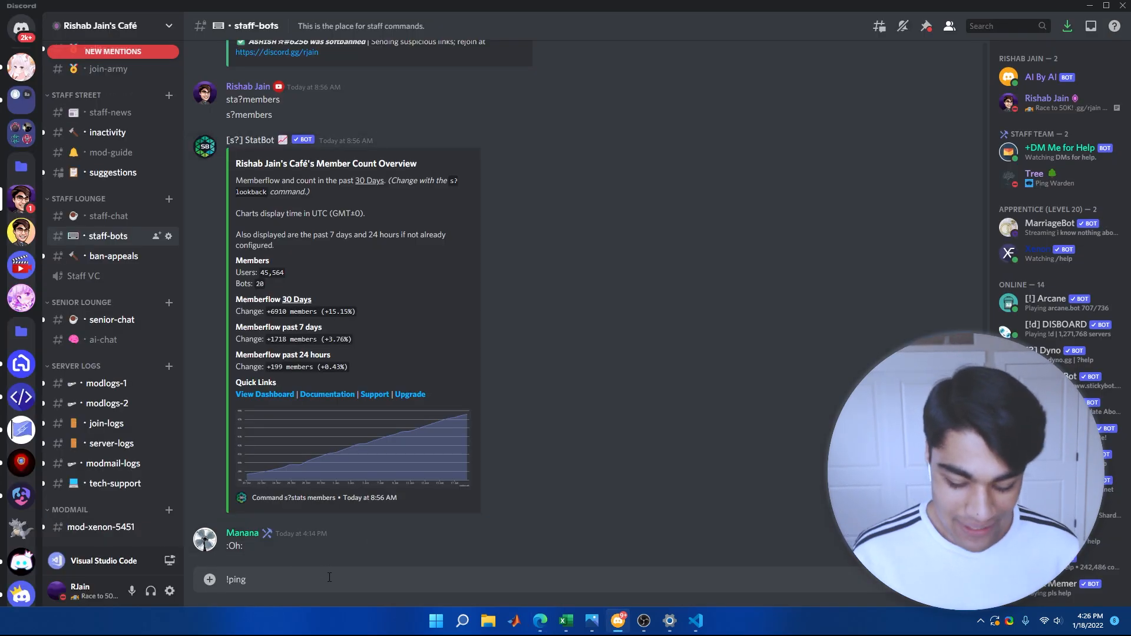
Step: Send !ping in staff-bots, check the bot's pong reply, and switch back to VS Code
key("Return")
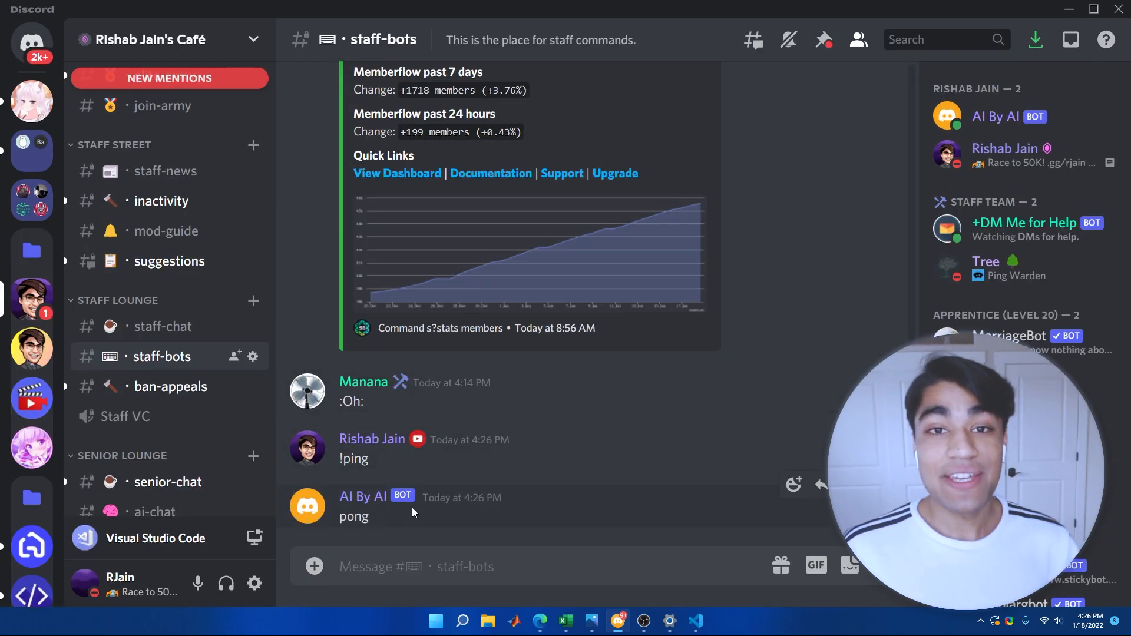
double_click(353, 516)
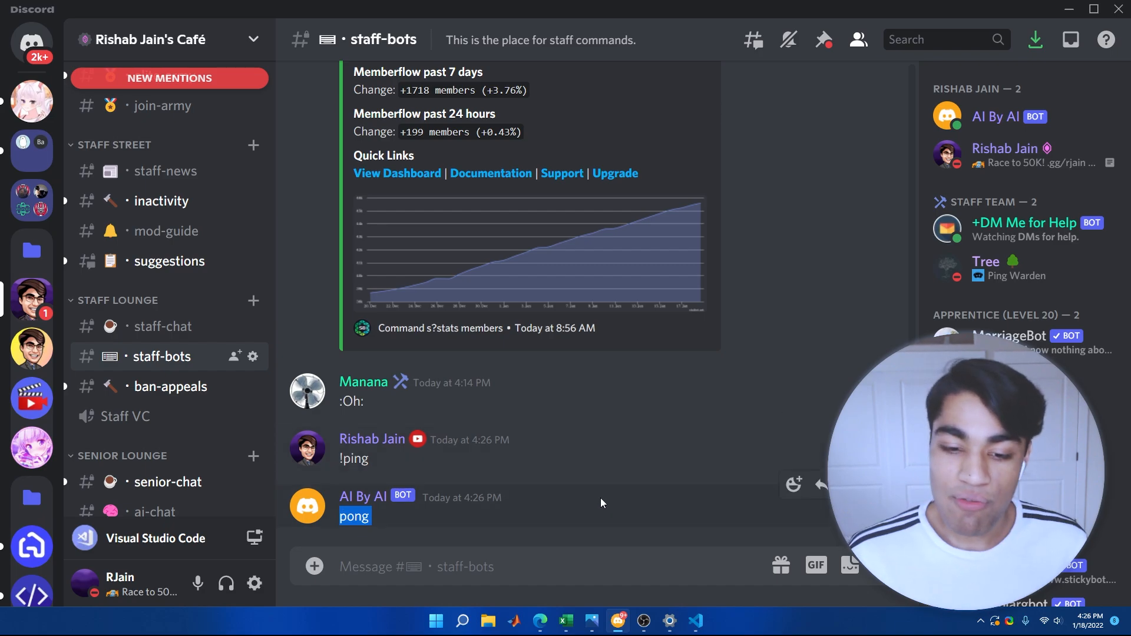
mouse_move(669, 613)
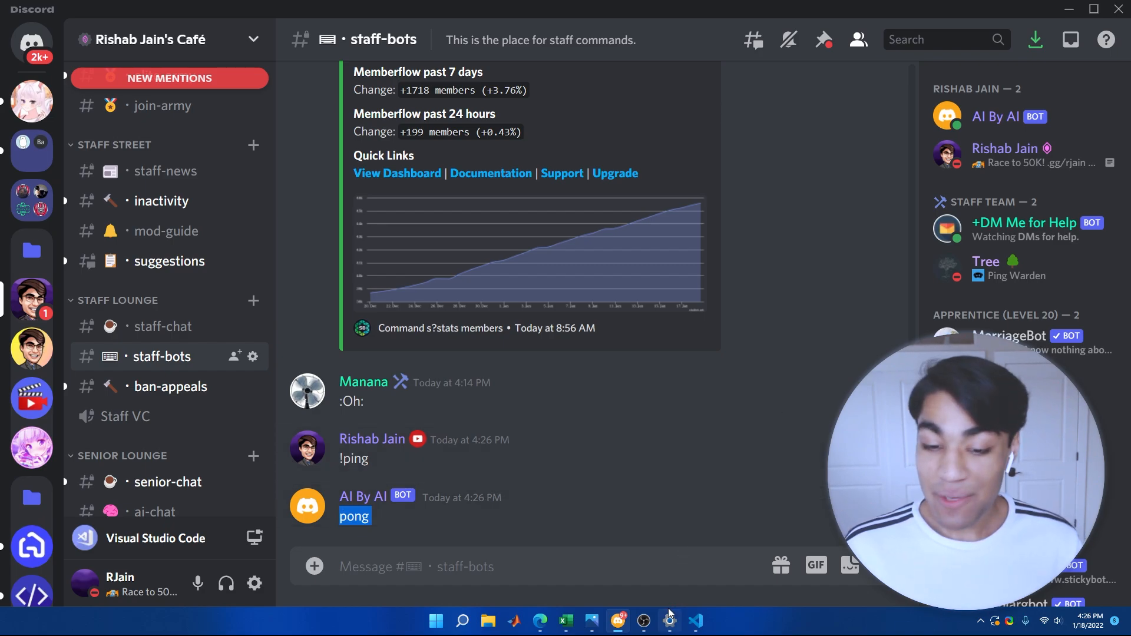
left_click(695, 621)
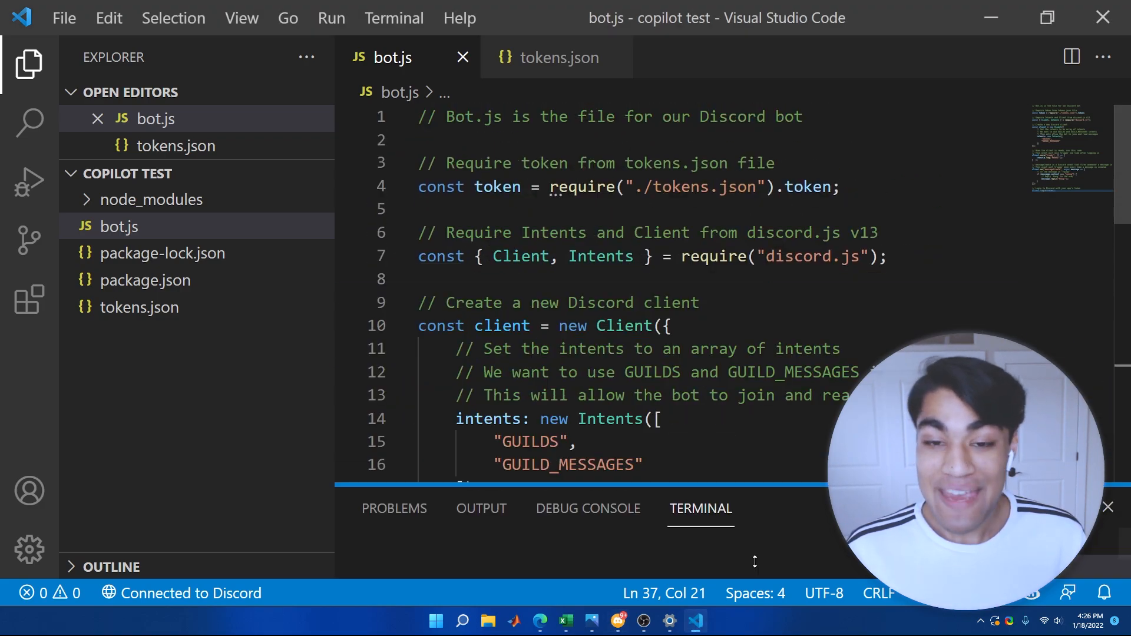
Step: Scroll through bot.js while the request library require line and npm install are added
scroll("down", 3)
type("const request = require(\"request\");")
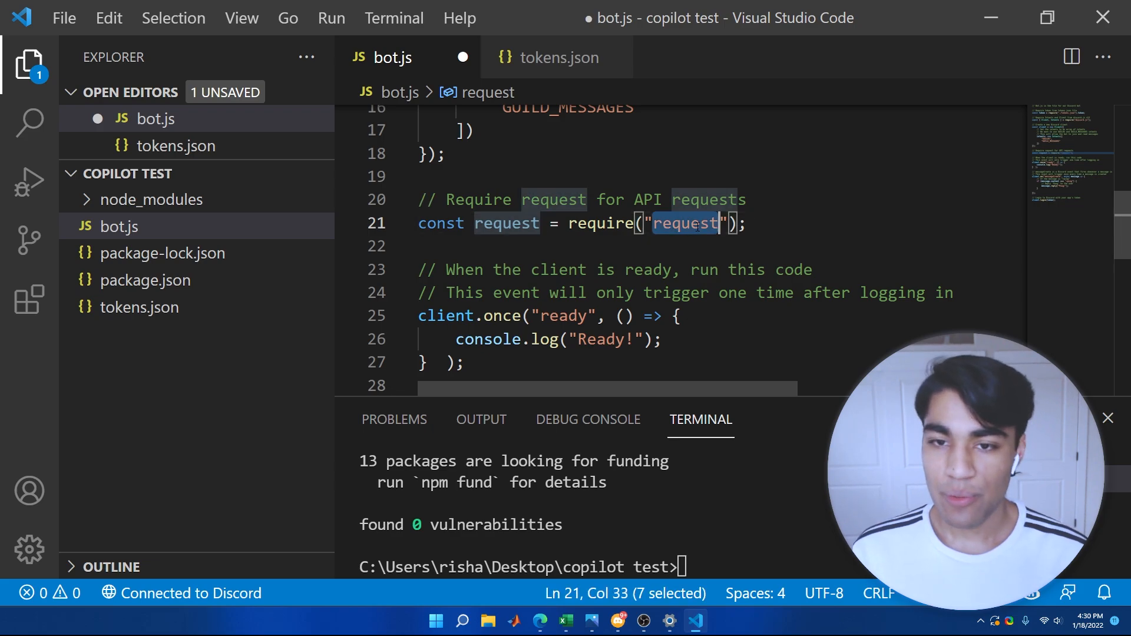
scroll("down", 3)
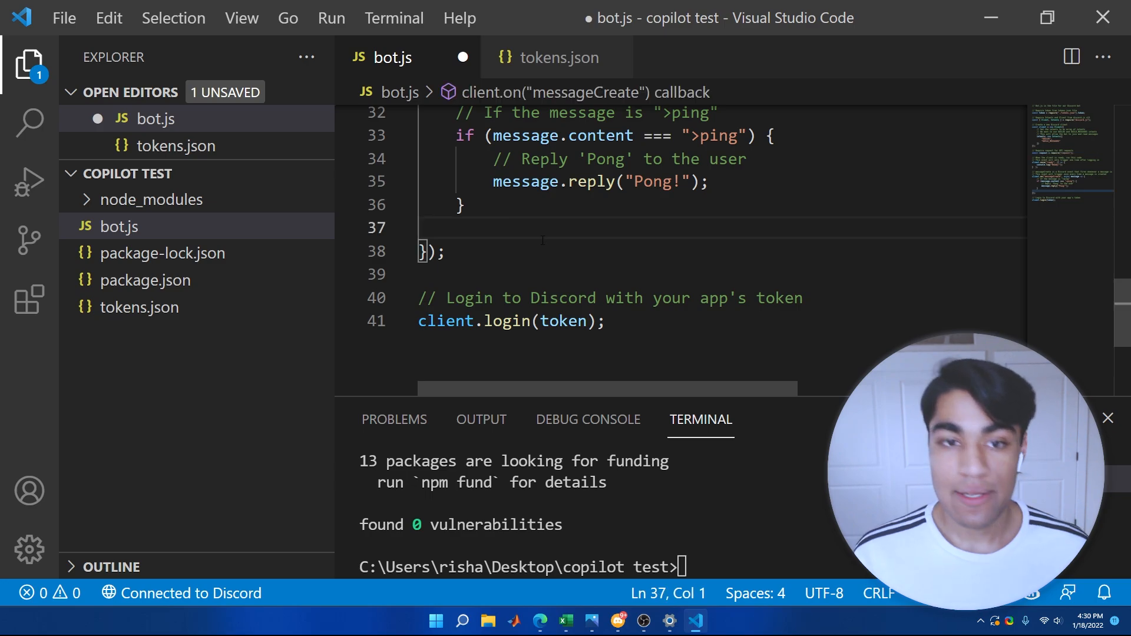
Step: Write the >cat comment and if block so Copilot sends the cataas.com cat image as an attachment
type("// If the message is \">help\"")
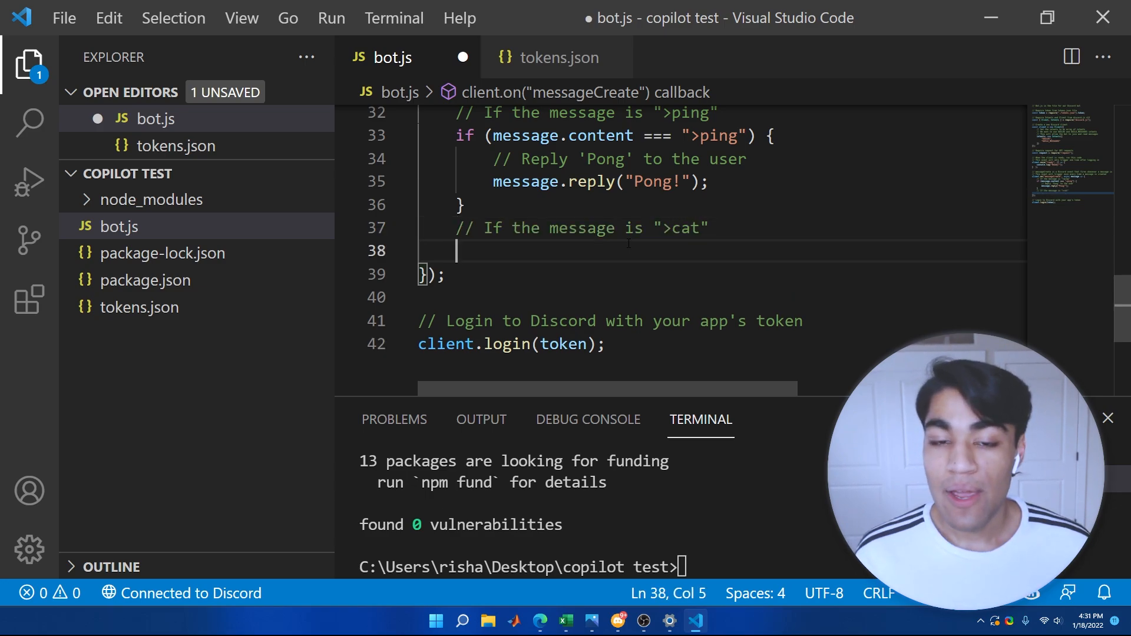
type("if (message.content === \">cat\") {")
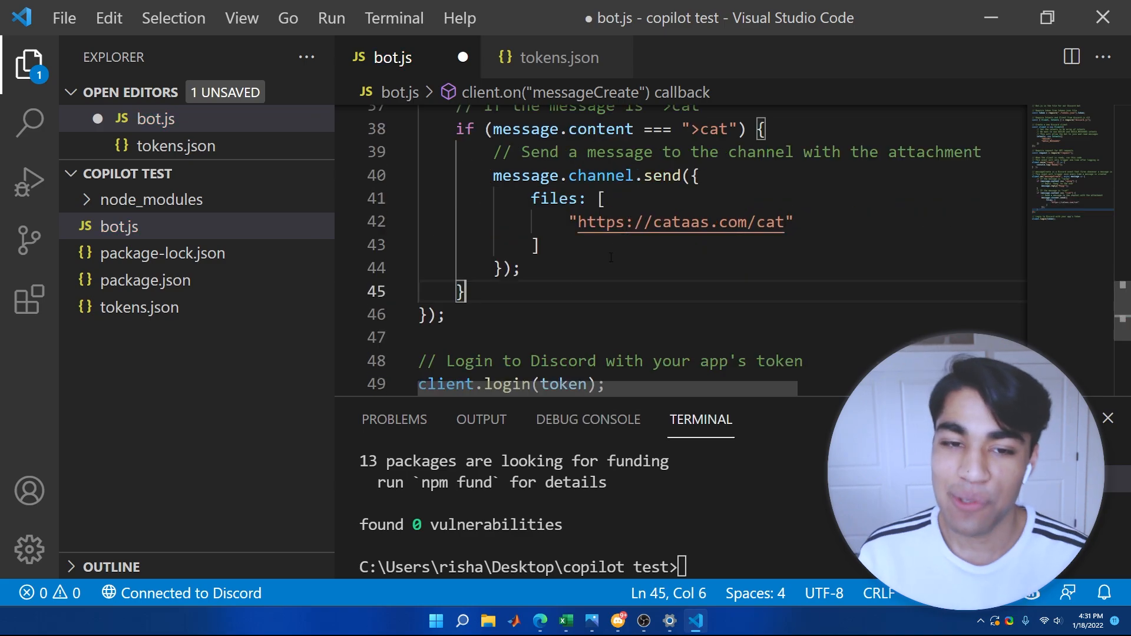
scroll("up", 3)
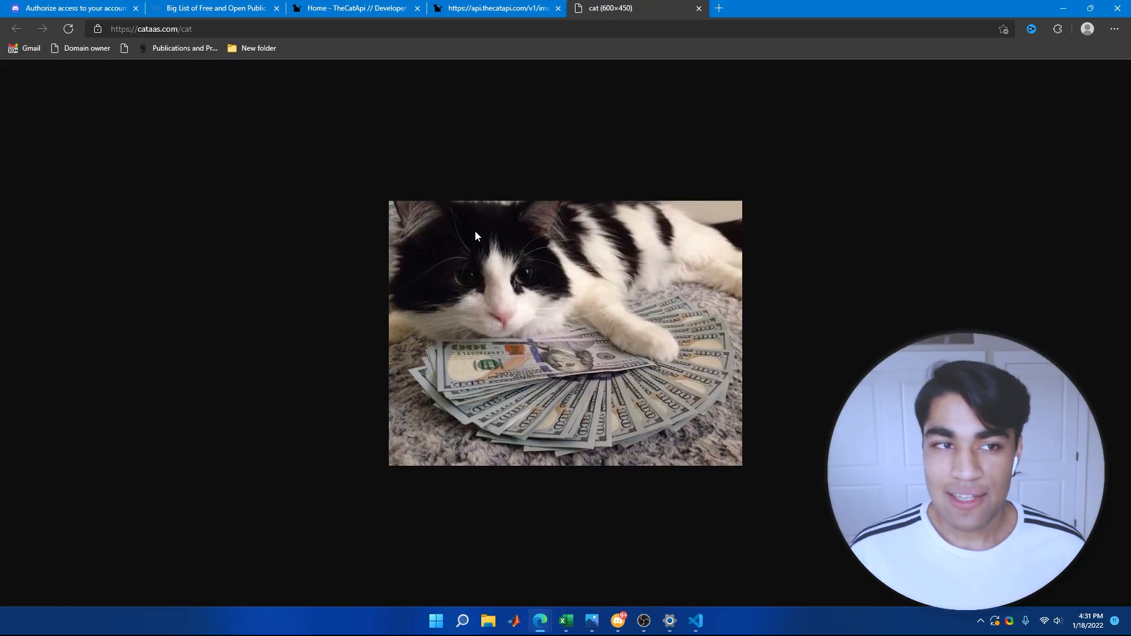
left_click(695, 621)
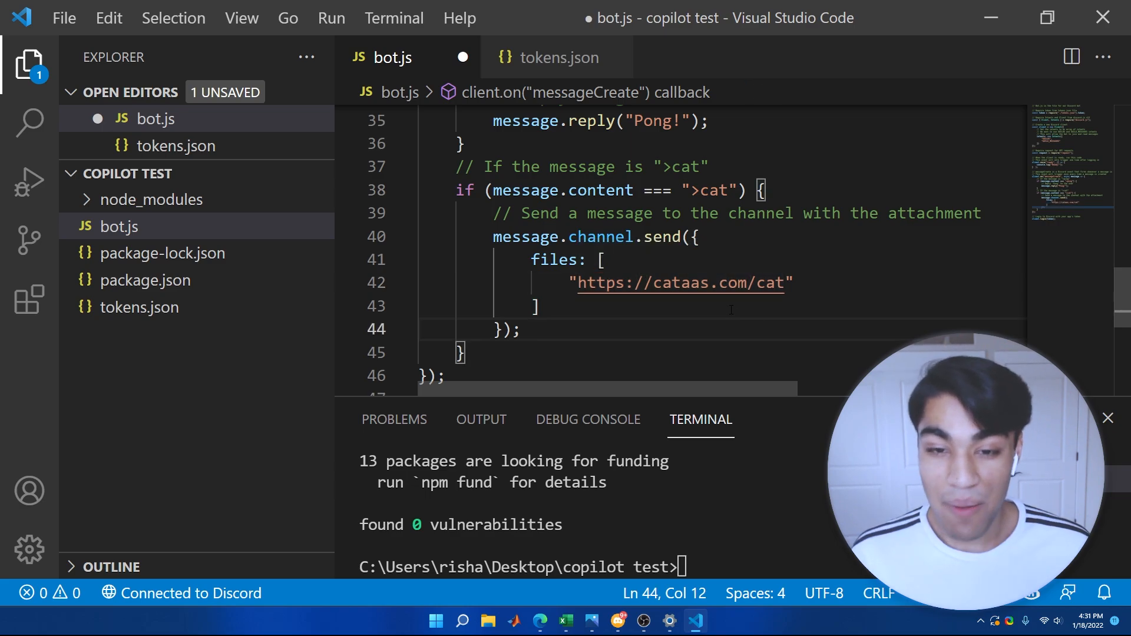
mouse_move(661, 336)
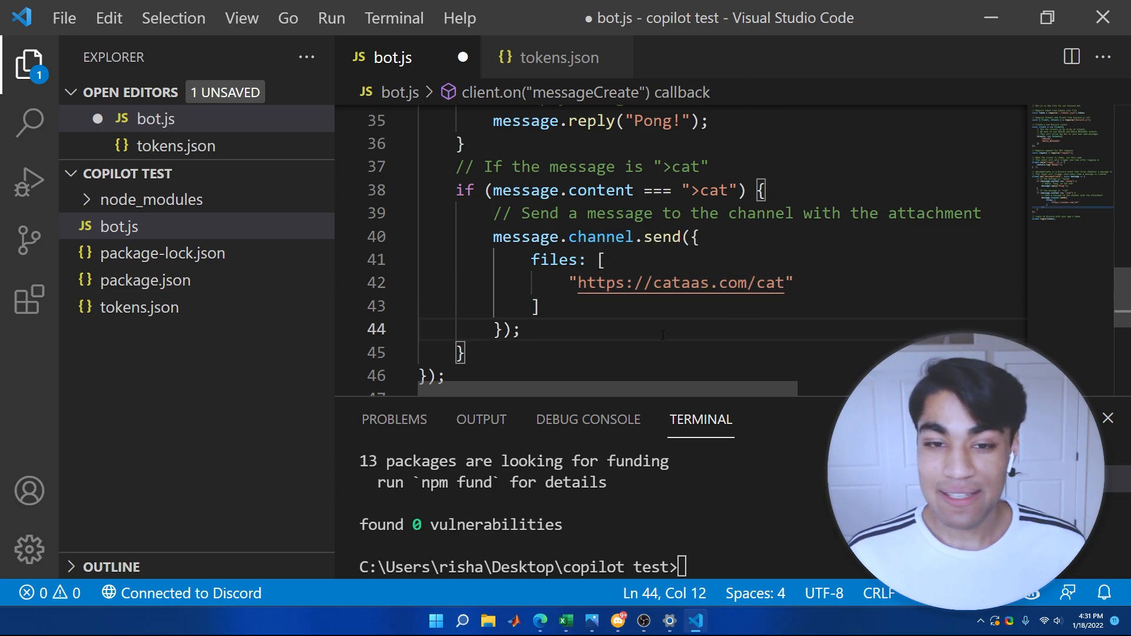
Step: Save bot.js and start the bot with 'node .'
scroll("up", 3)
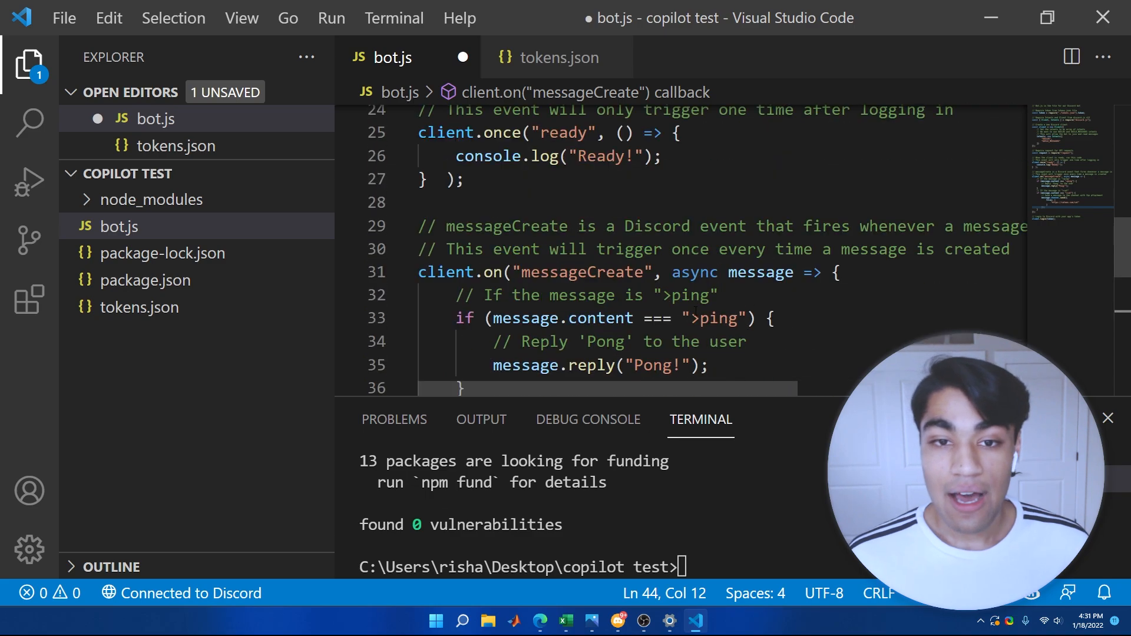
scroll("down", 3)
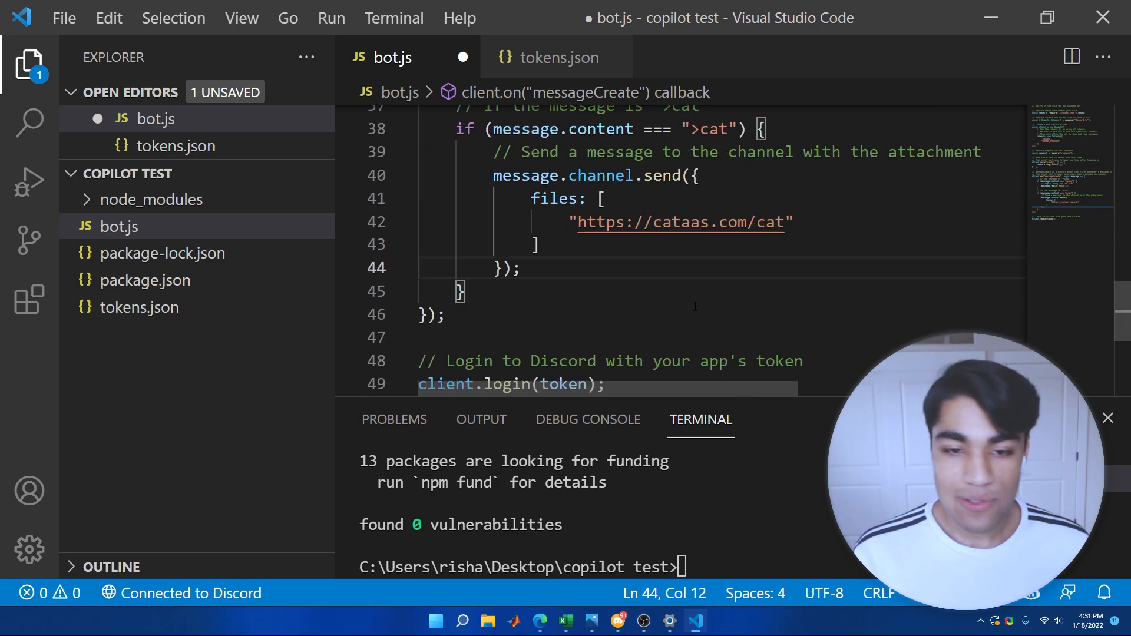
key("ctrl+s")
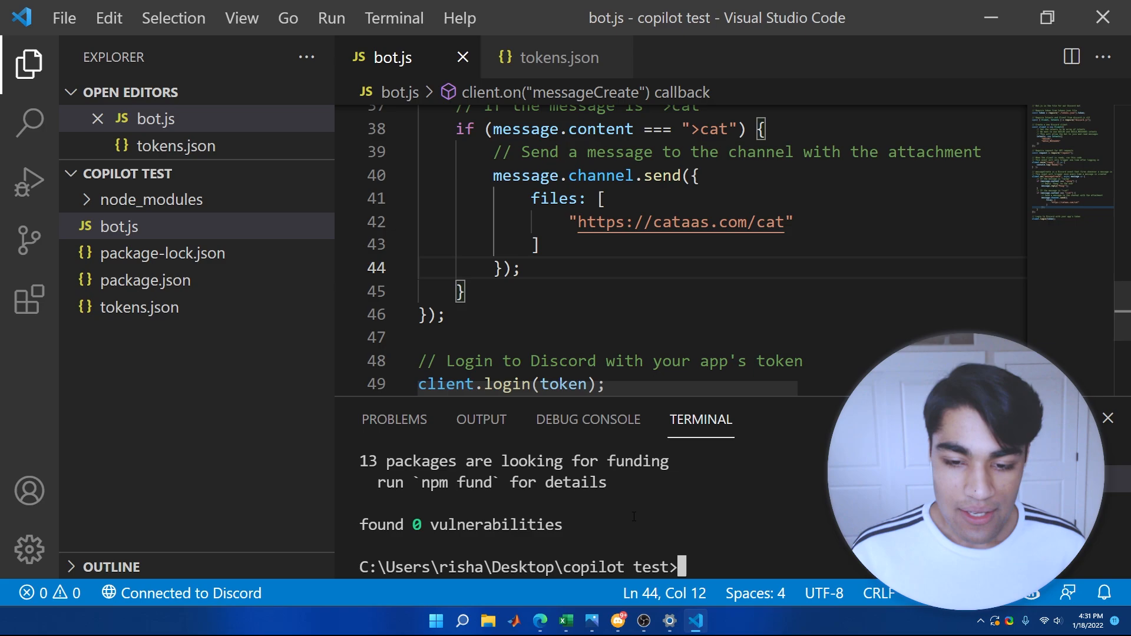
type("node .")
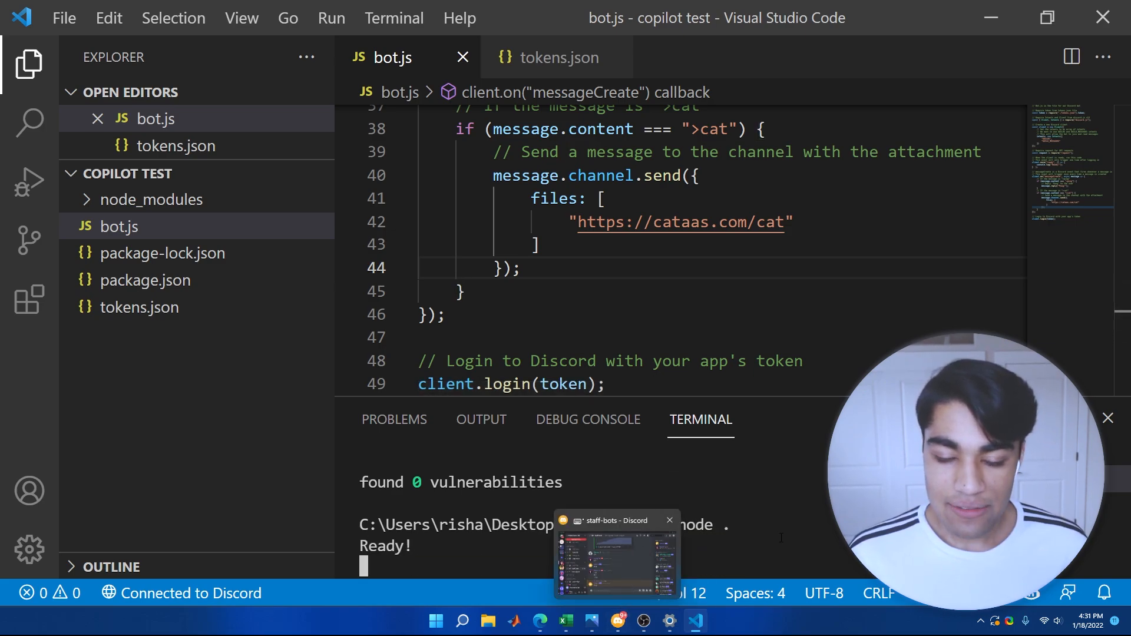
left_click(615, 551)
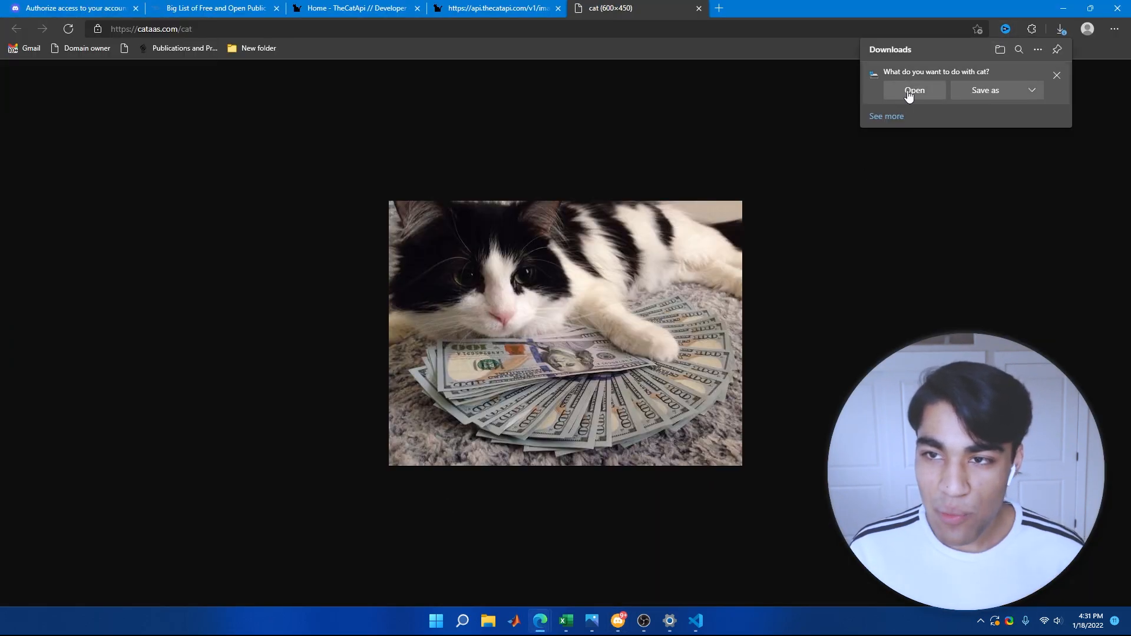
left_click(914, 91)
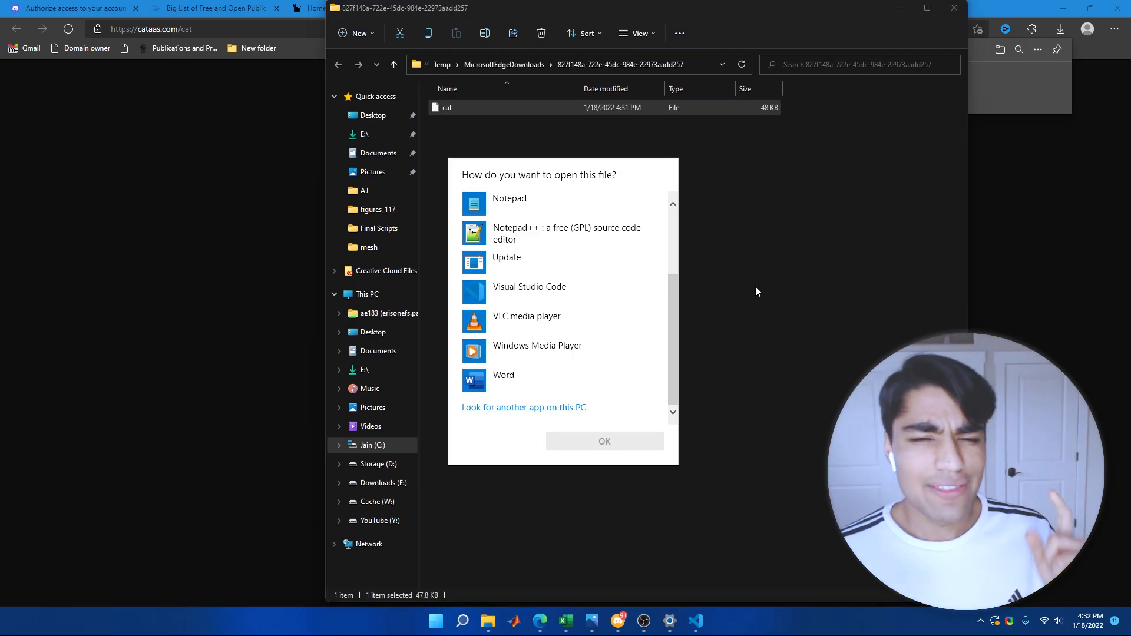
scroll("up", 3)
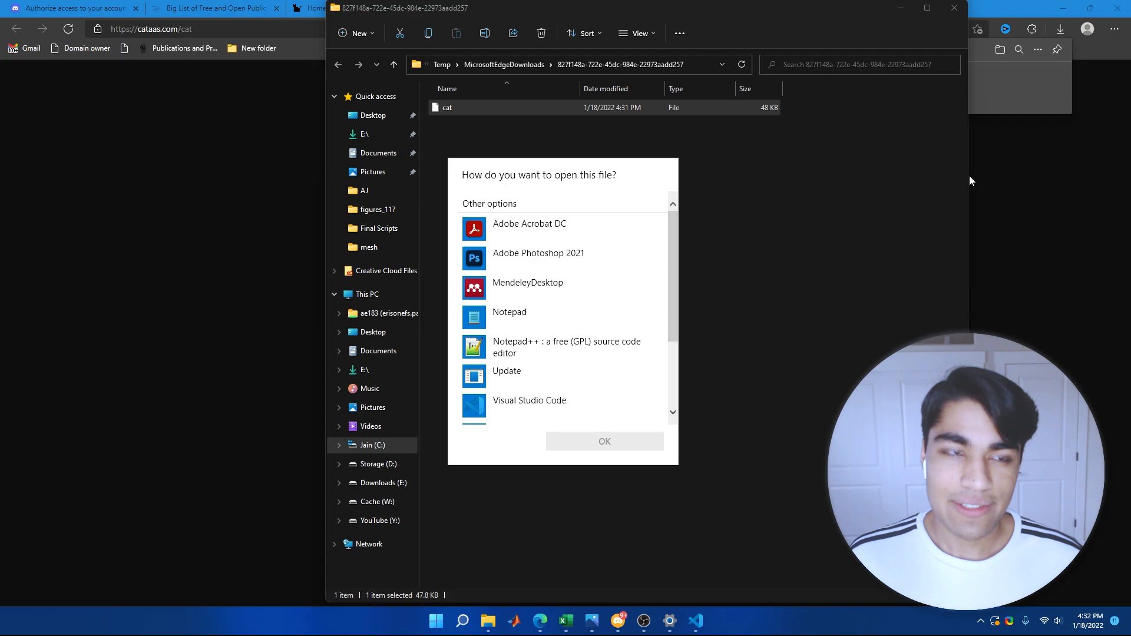
scroll("down", 3)
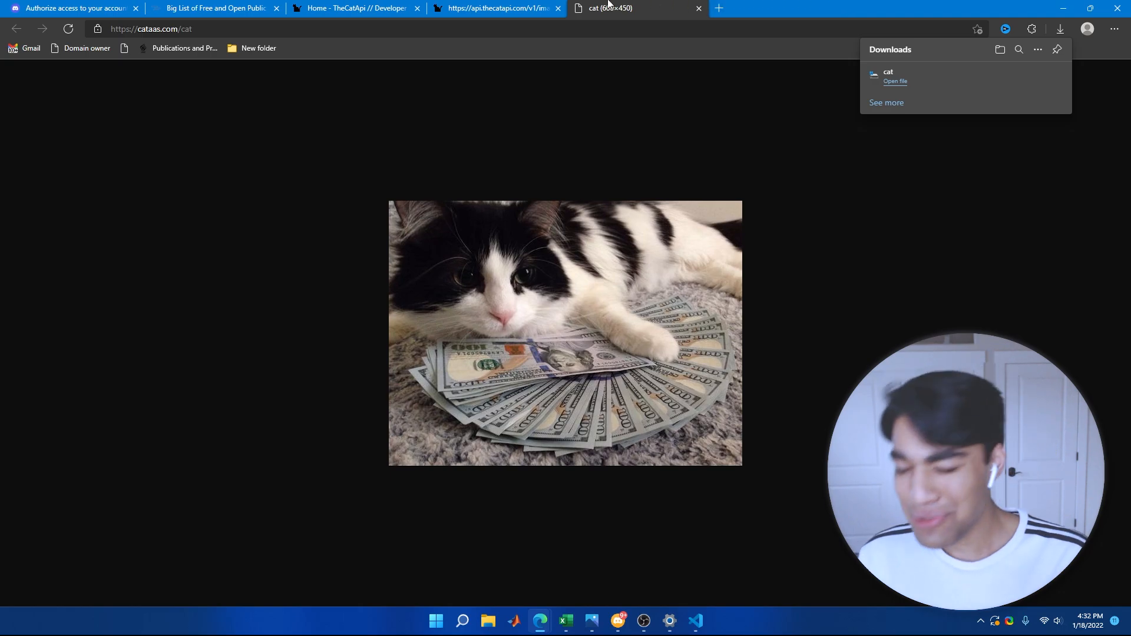
mouse_move(727, 445)
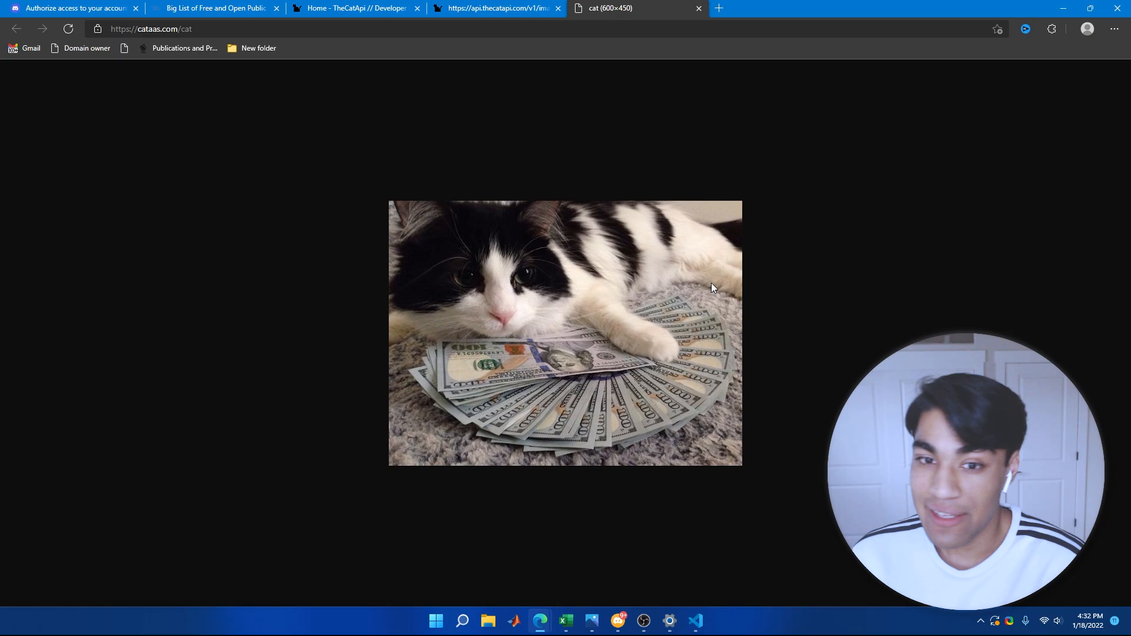
mouse_move(704, 432)
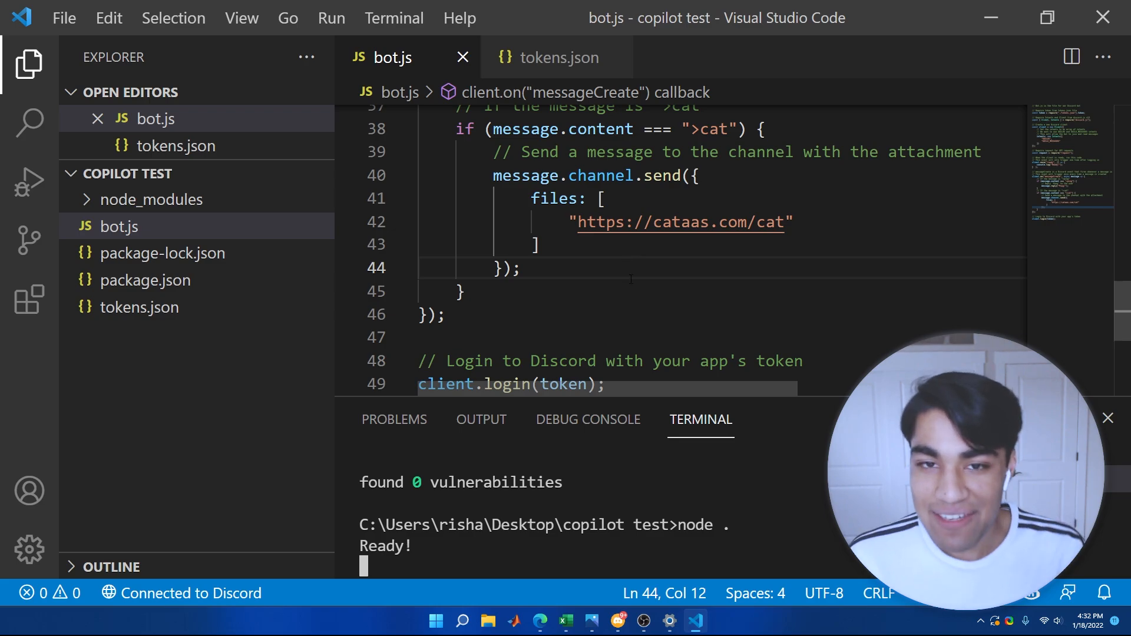
Step: Accept Copilot's request to api.thecatapi.com/v1/images/search and add the '// Get image from JSON' comment for the url
scroll("up", 3)
type("//")
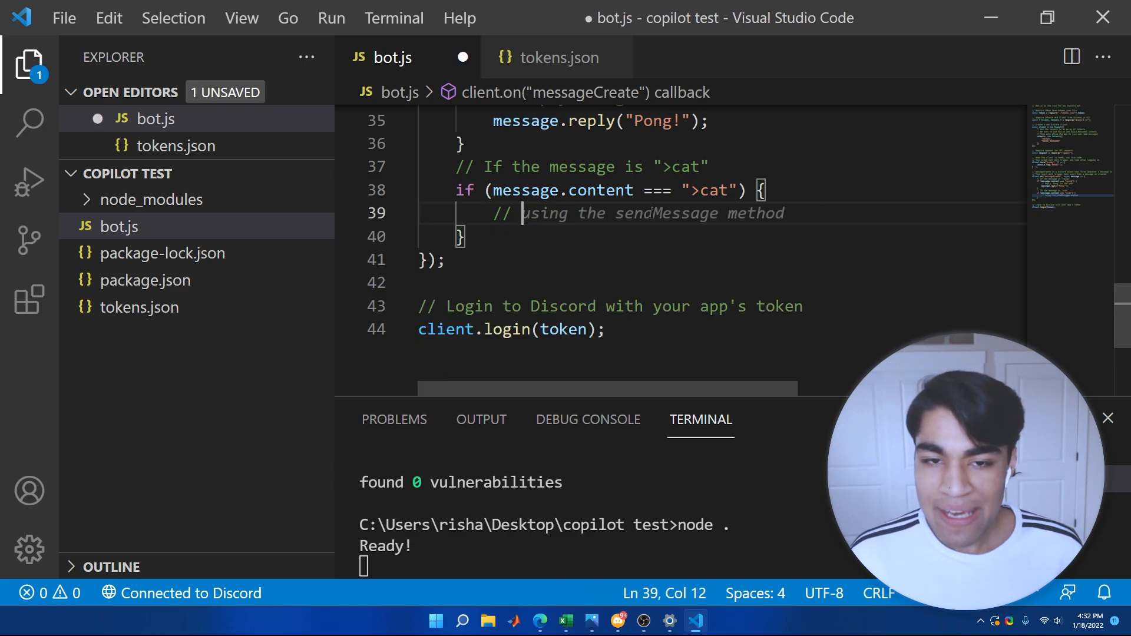
key("Enter")
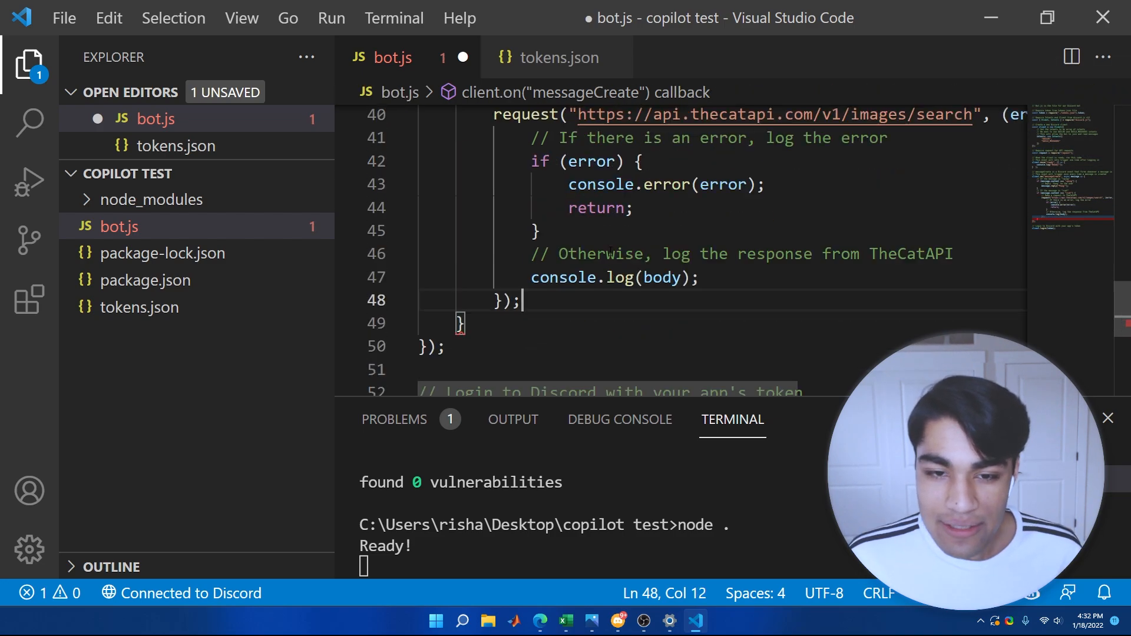
scroll("up", 3)
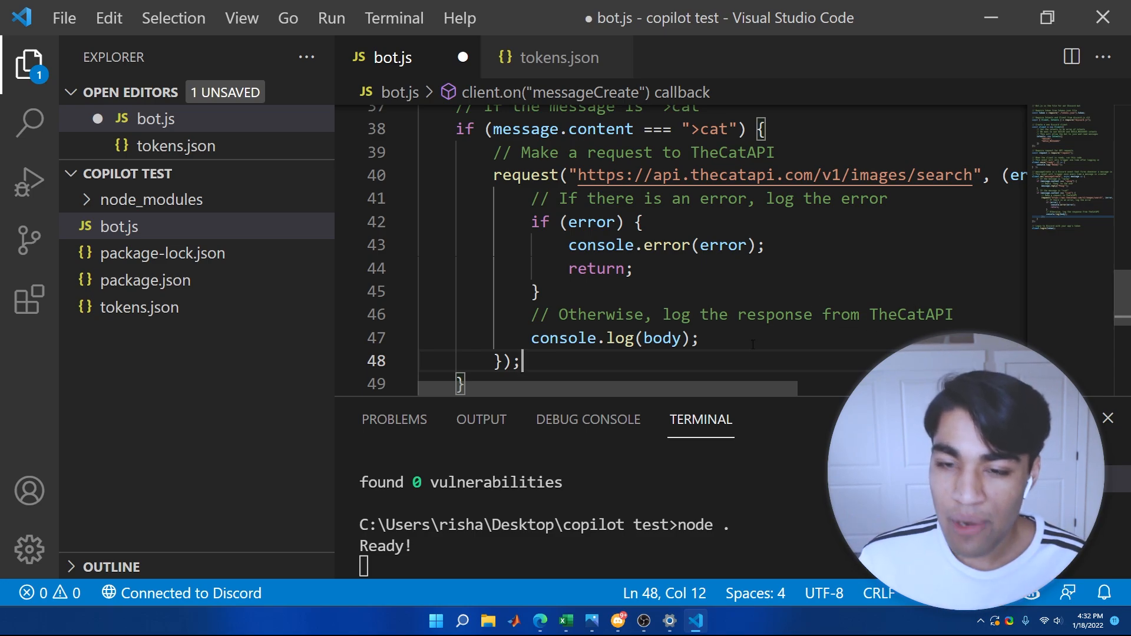
type("// Get image from JSON and send in Discord channel")
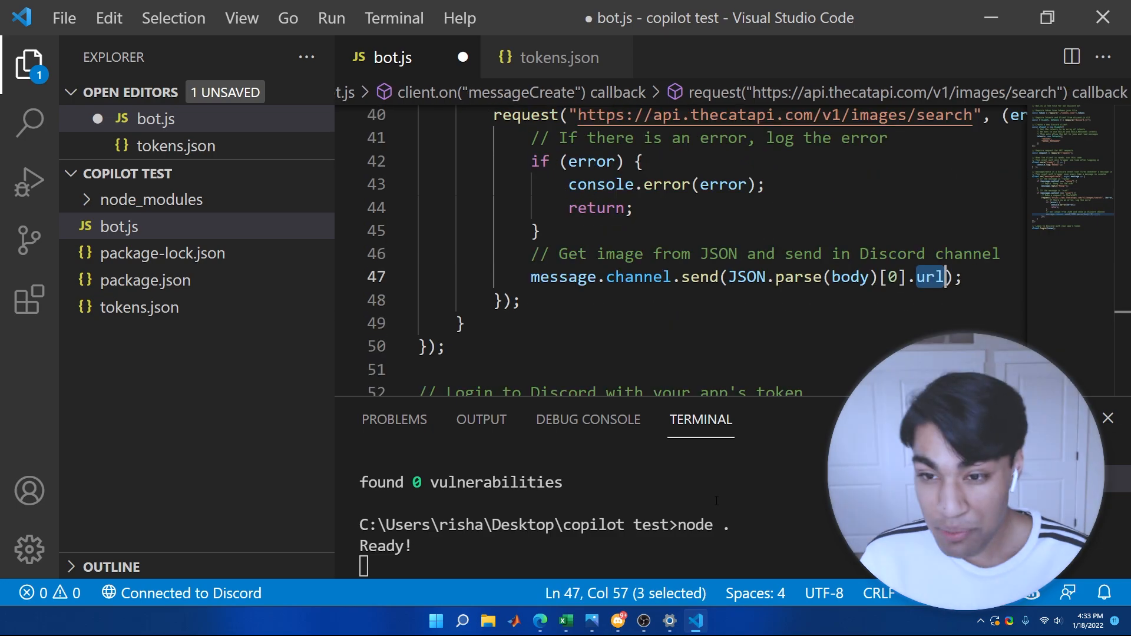
scroll("up", 3)
type("node .")
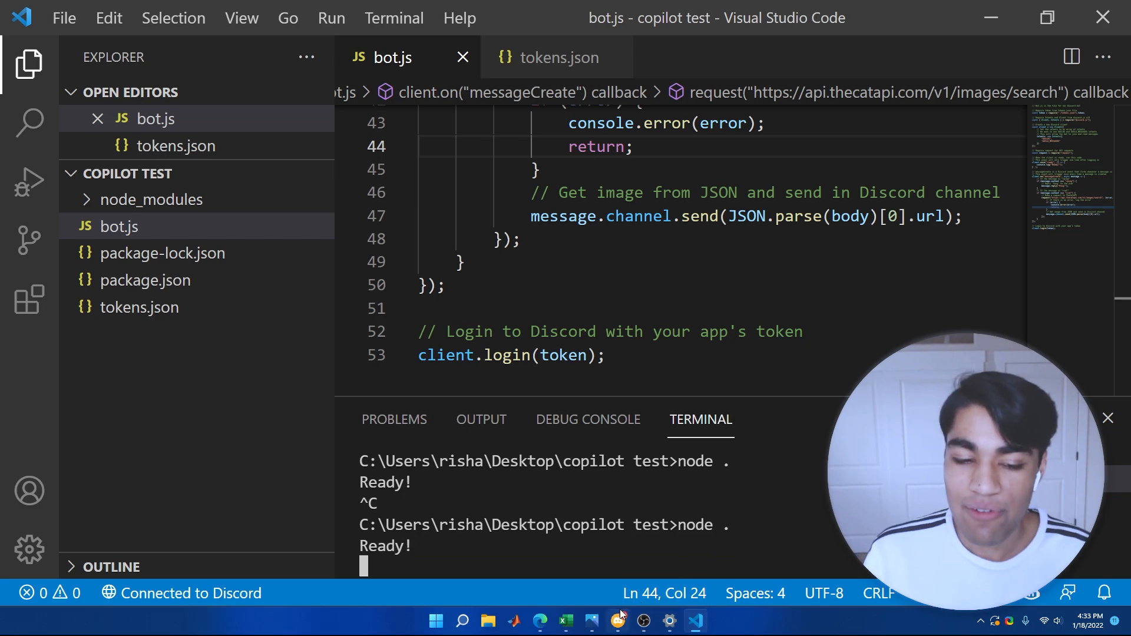
left_click(616, 621)
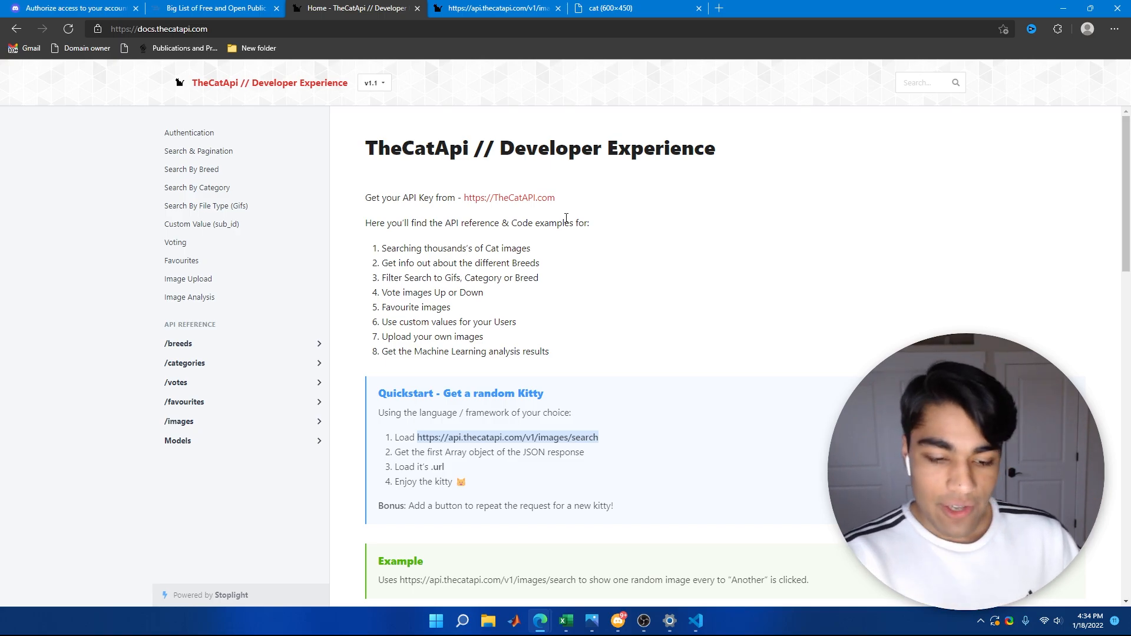
mouse_move(693, 574)
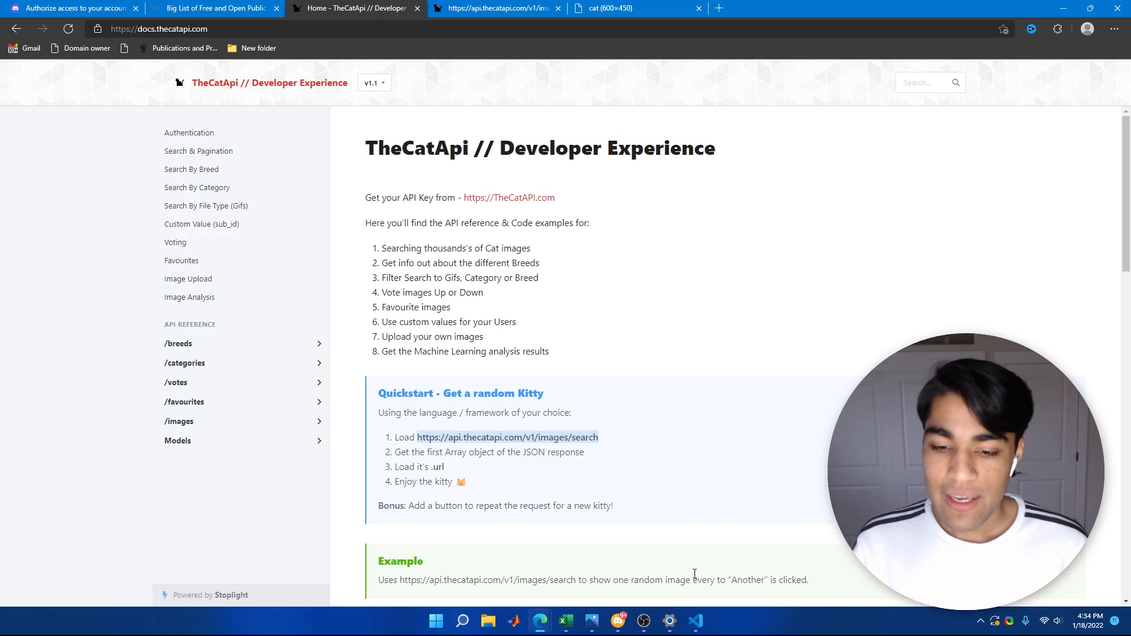
left_click(695, 621)
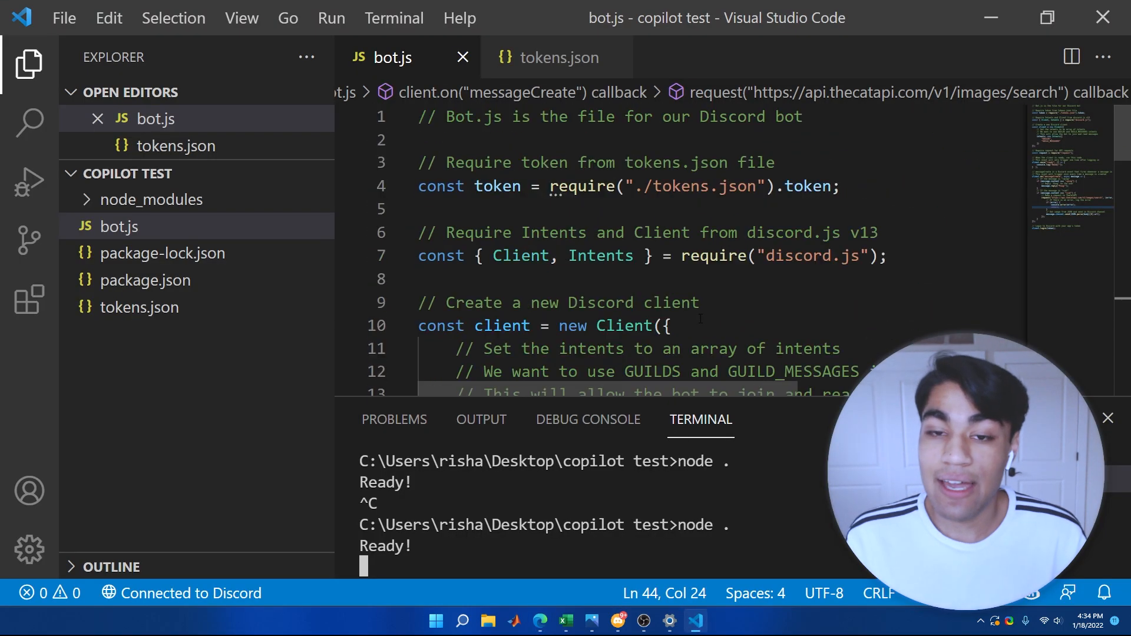
scroll("down", 3)
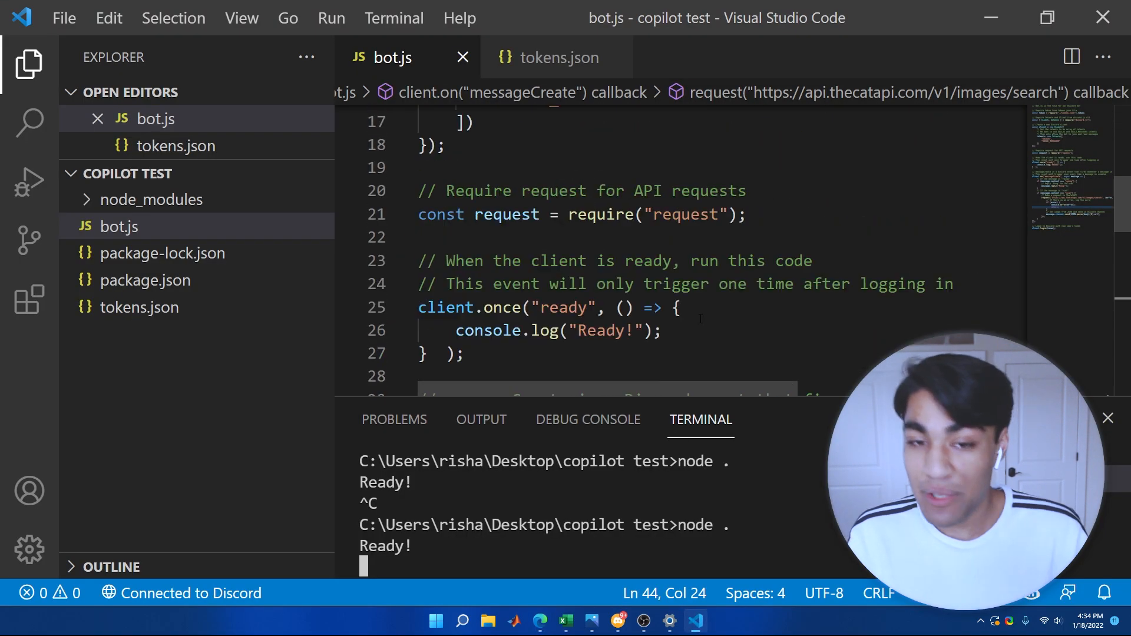
scroll("down", 3)
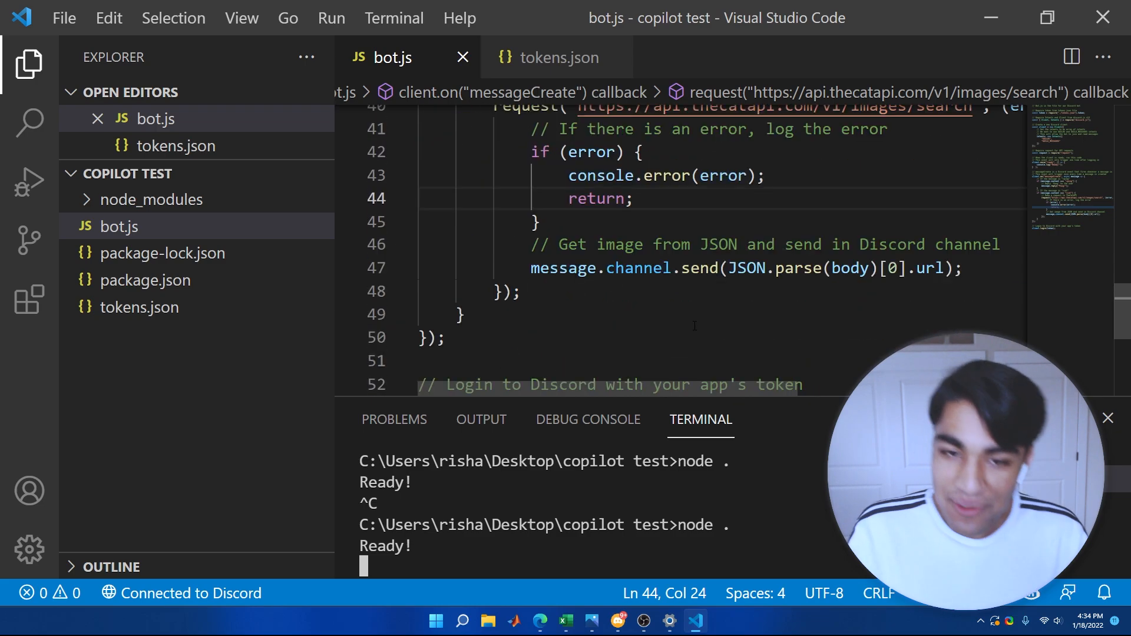
scroll("up", 3)
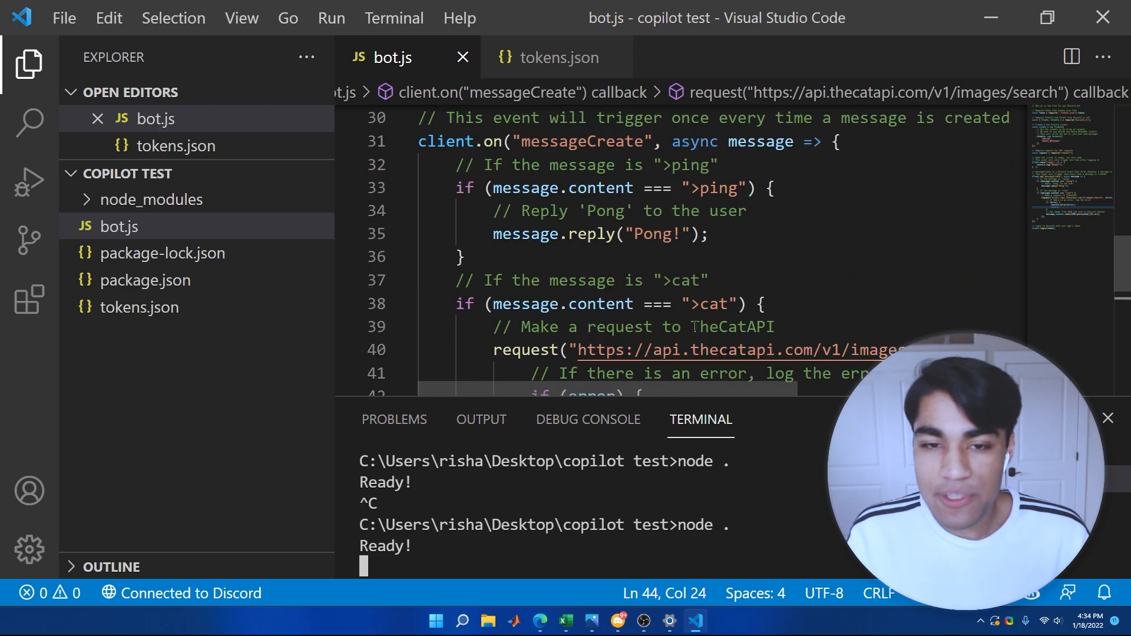
scroll("up", 3)
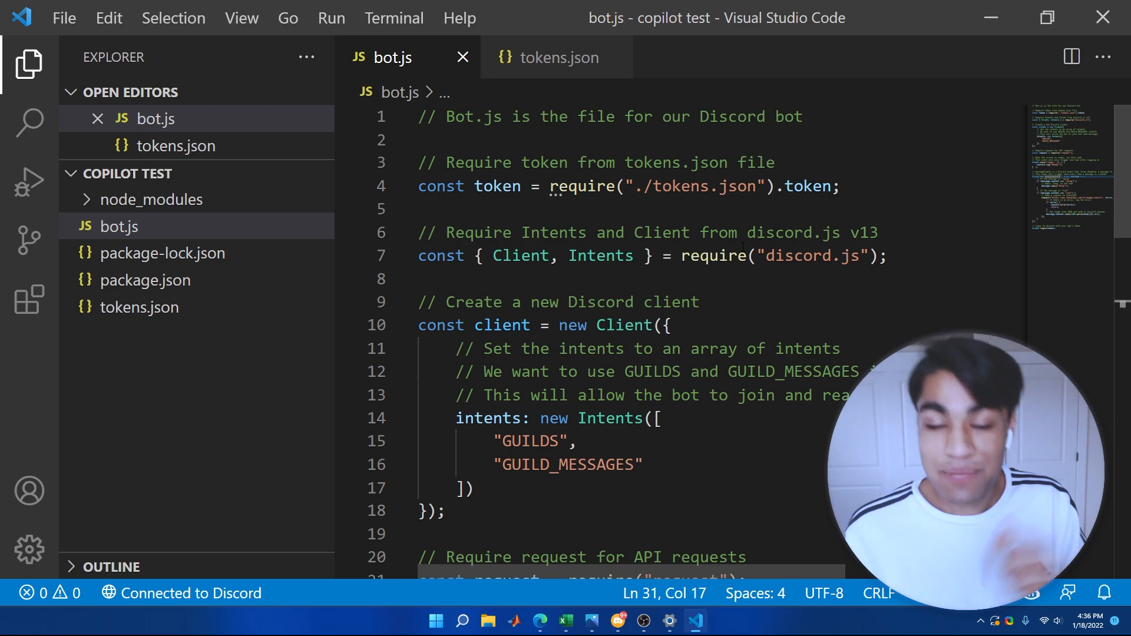
scroll("down", 3)
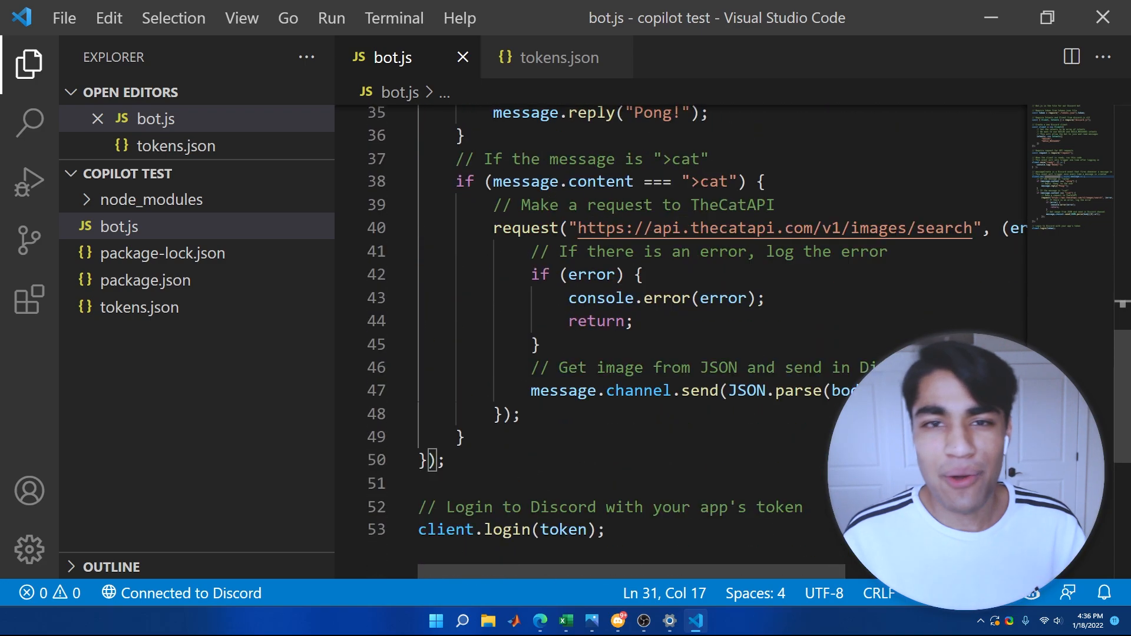
scroll("up", 3)
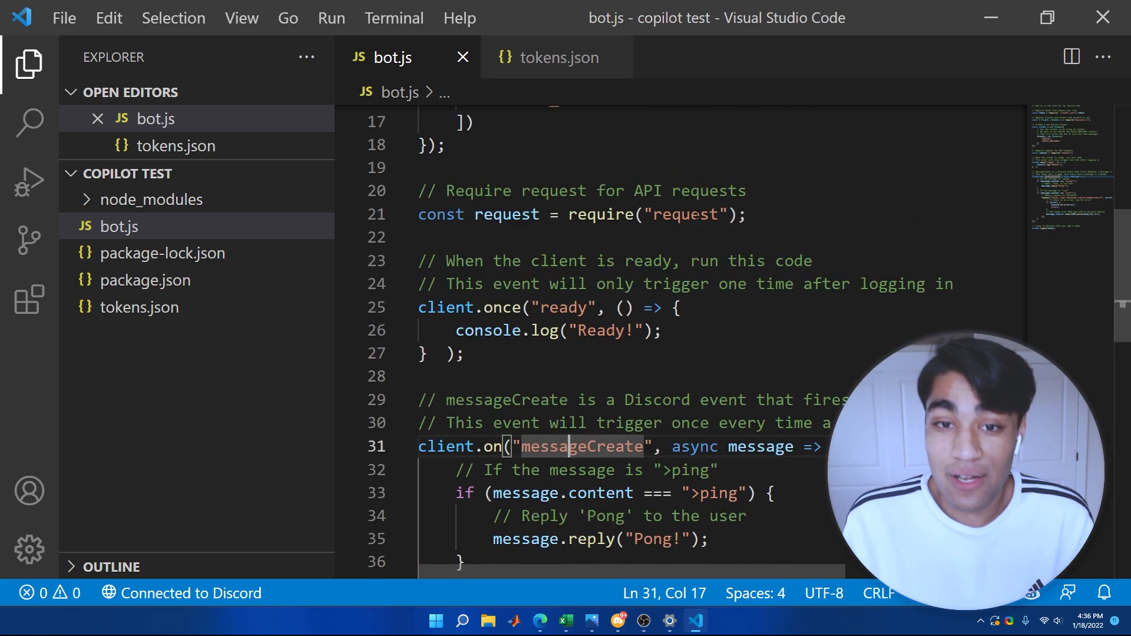
scroll("up", 3)
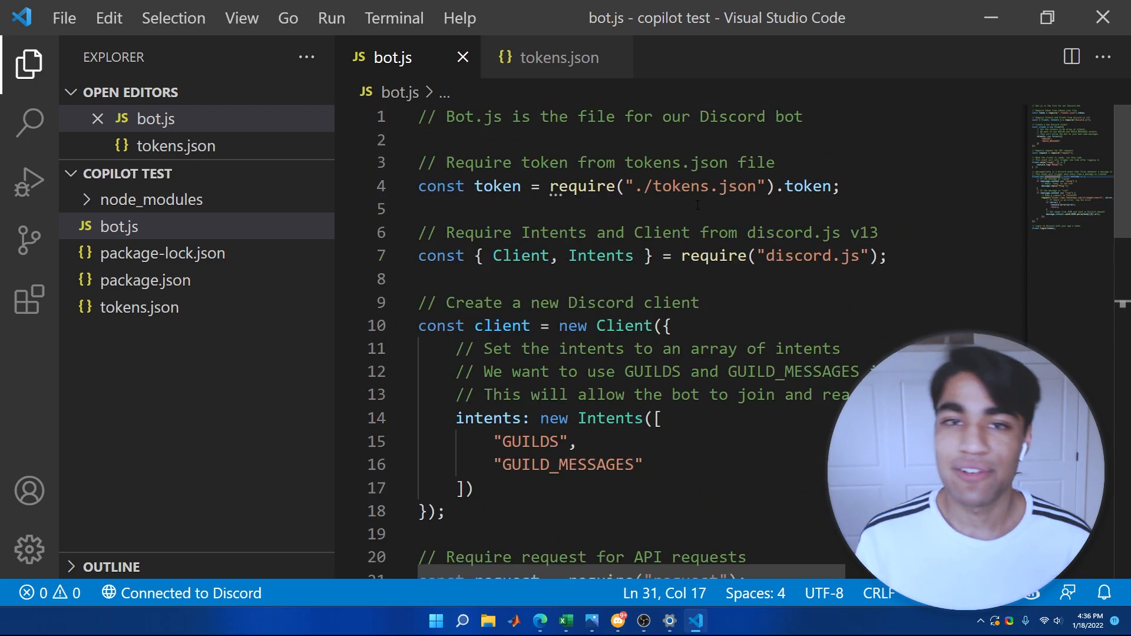